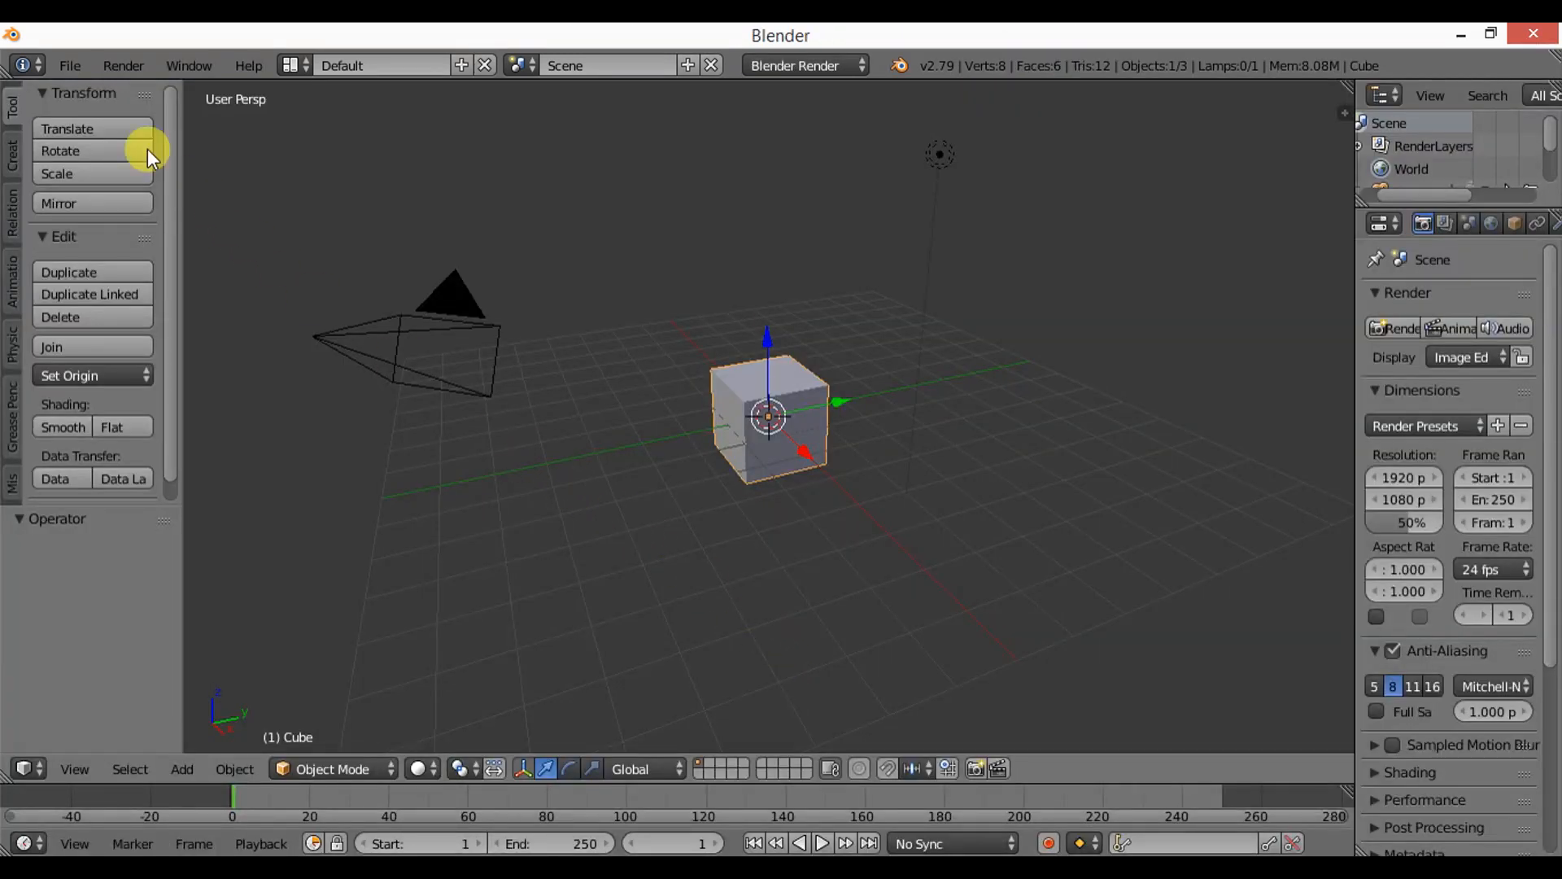
Install the add-on from blam-0.6/src/blam.py through User Preferences.
left_click(75, 65)
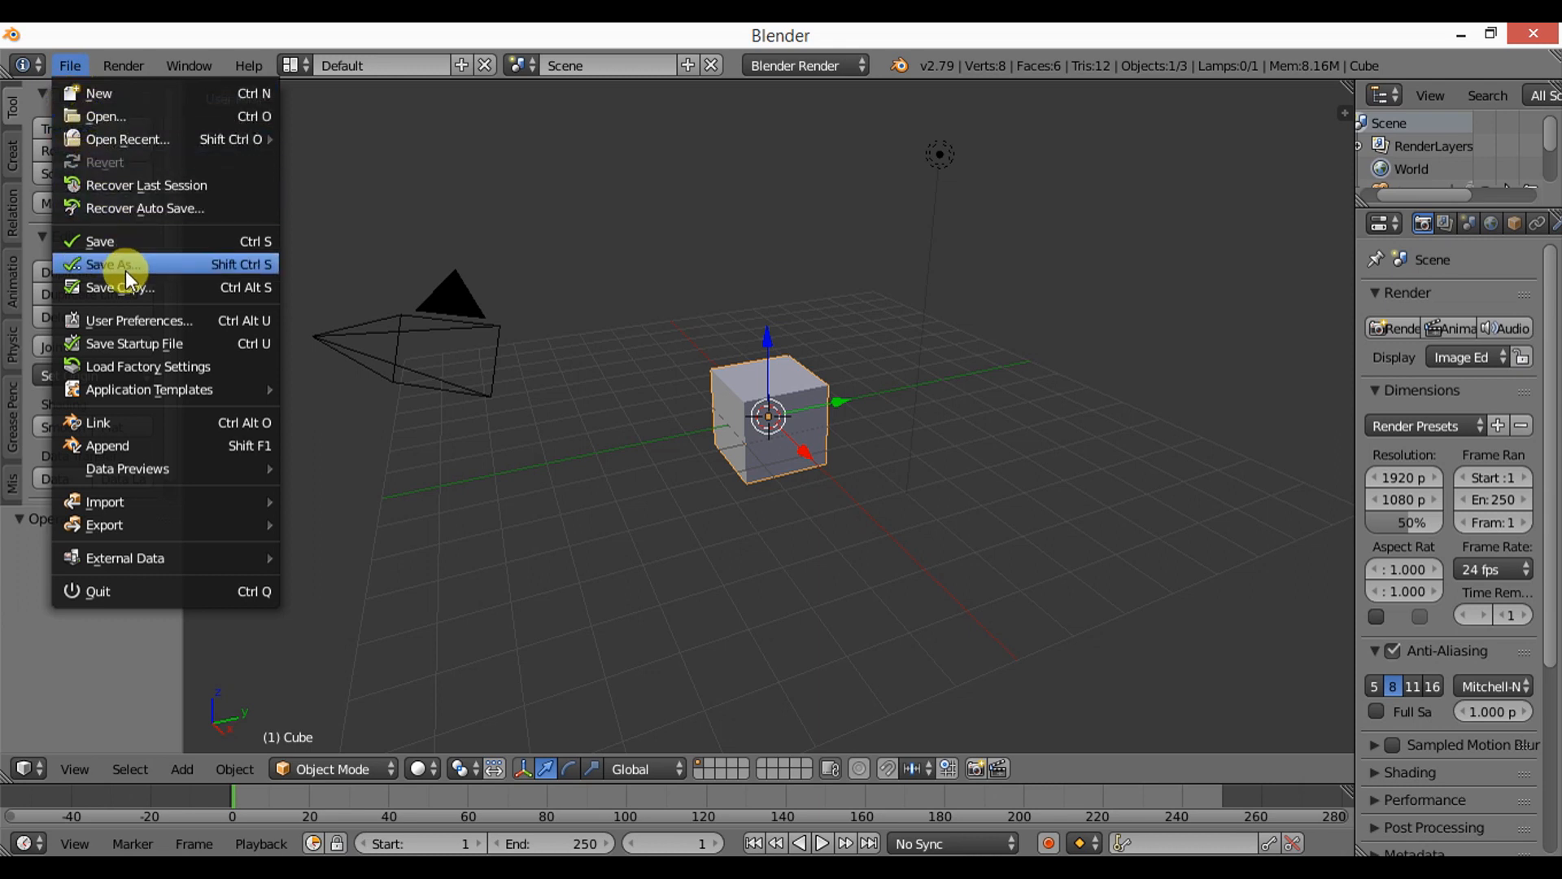
left_click(138, 320)
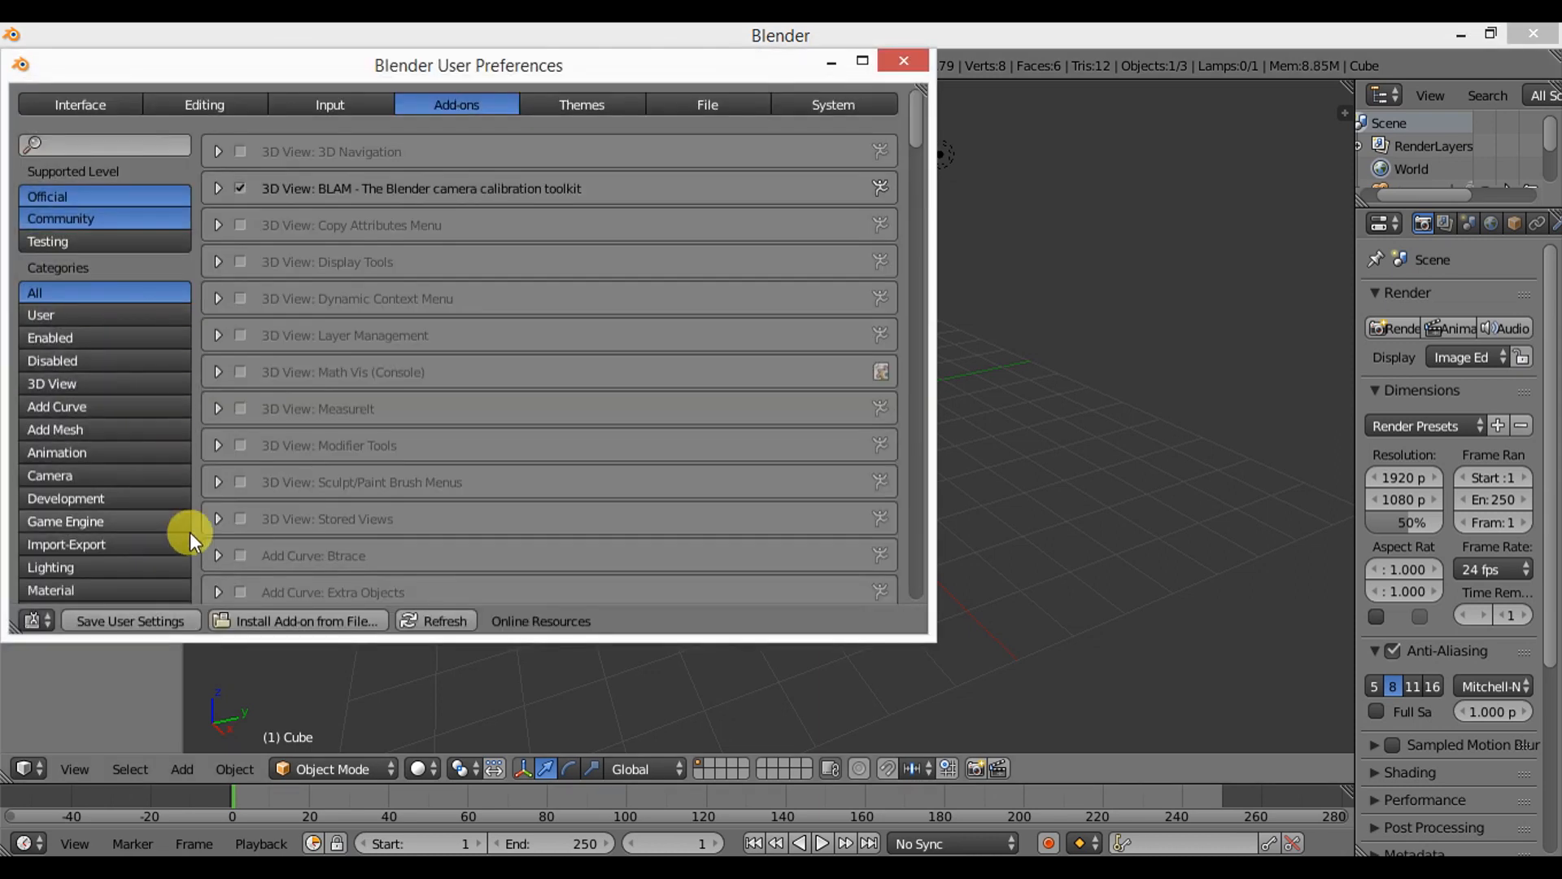
left_click(297, 622)
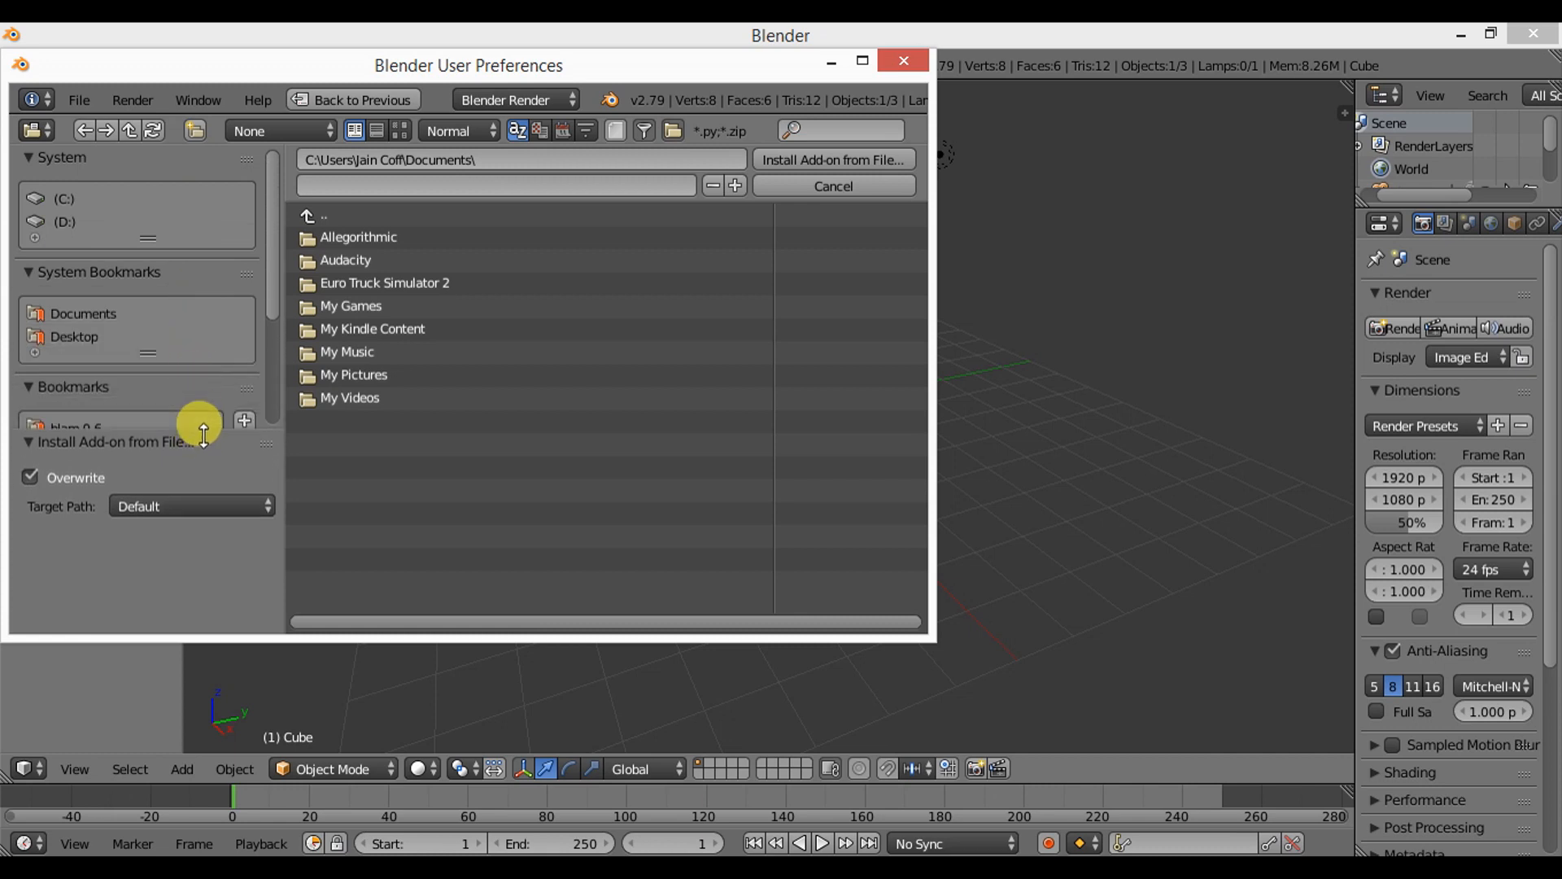
left_click(81, 420)
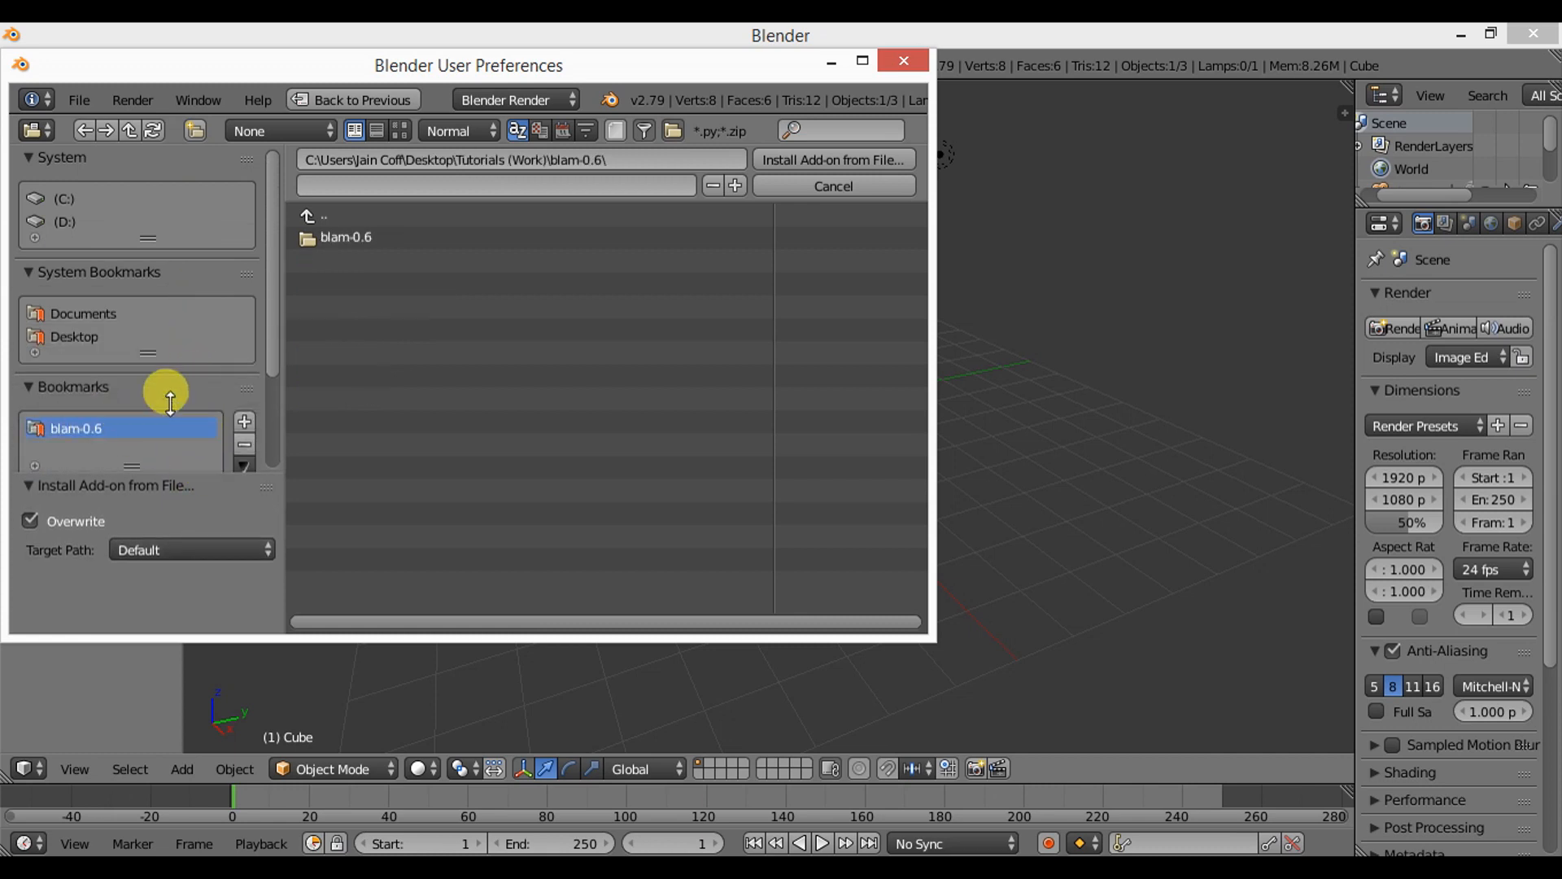
double_click(345, 237)
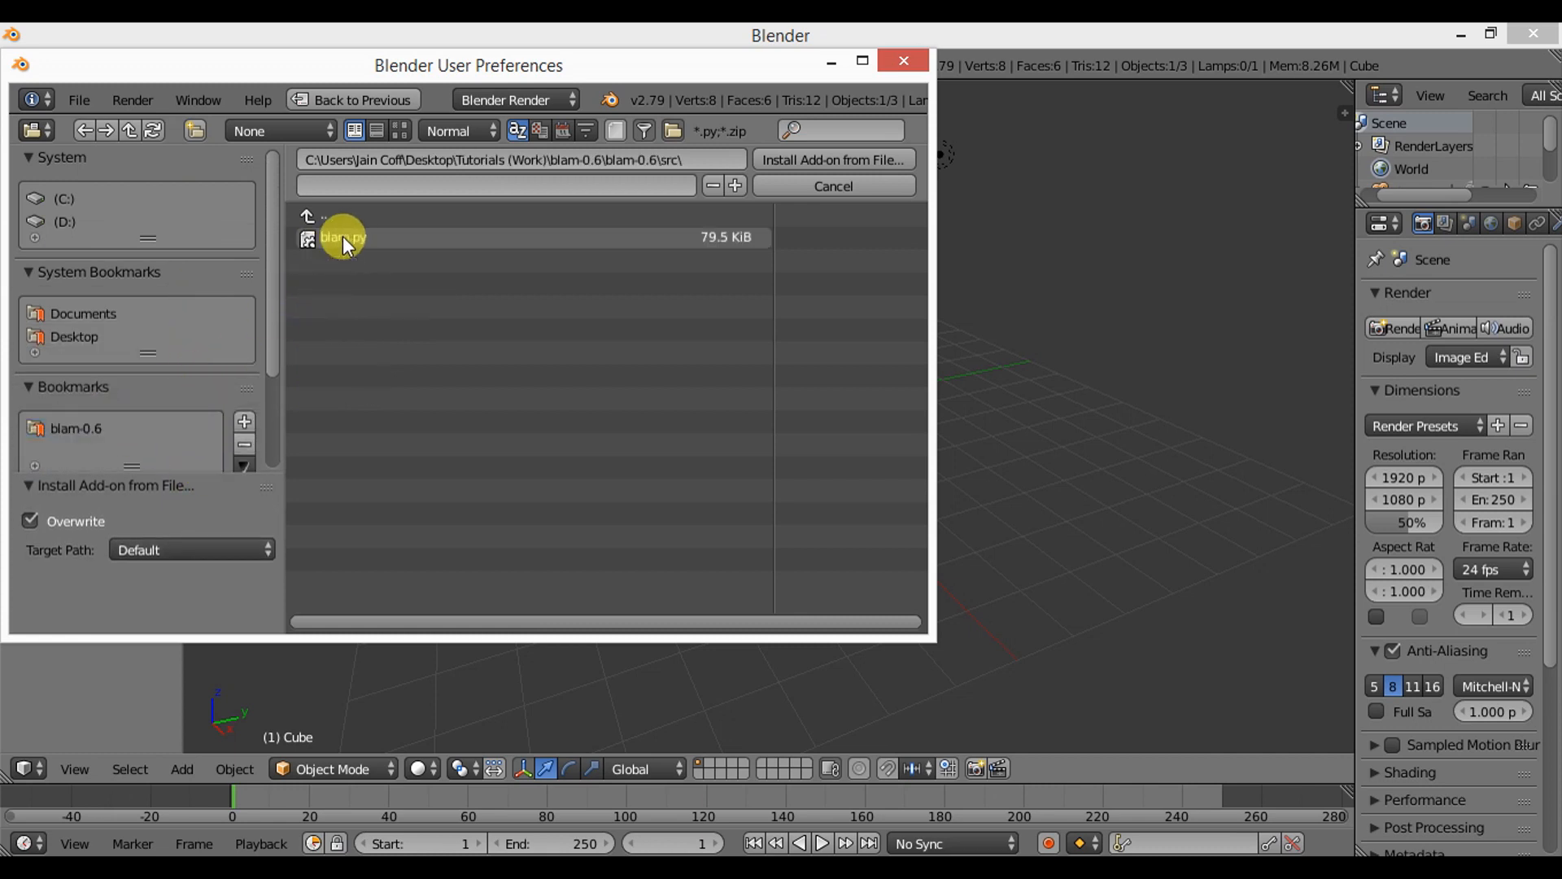
left_click(338, 238)
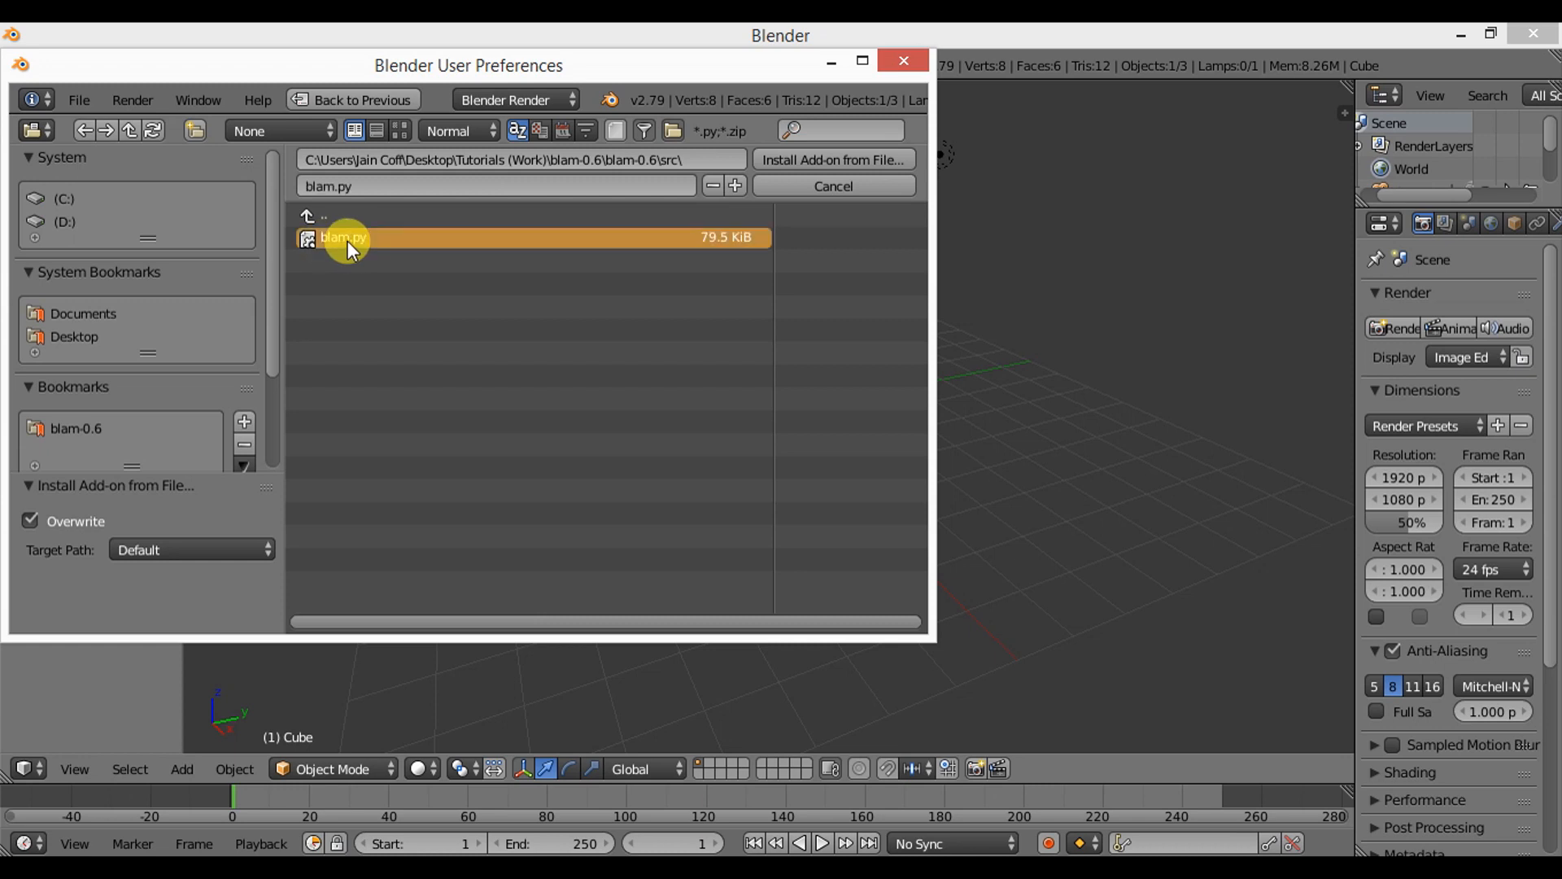
left_click(346, 240)
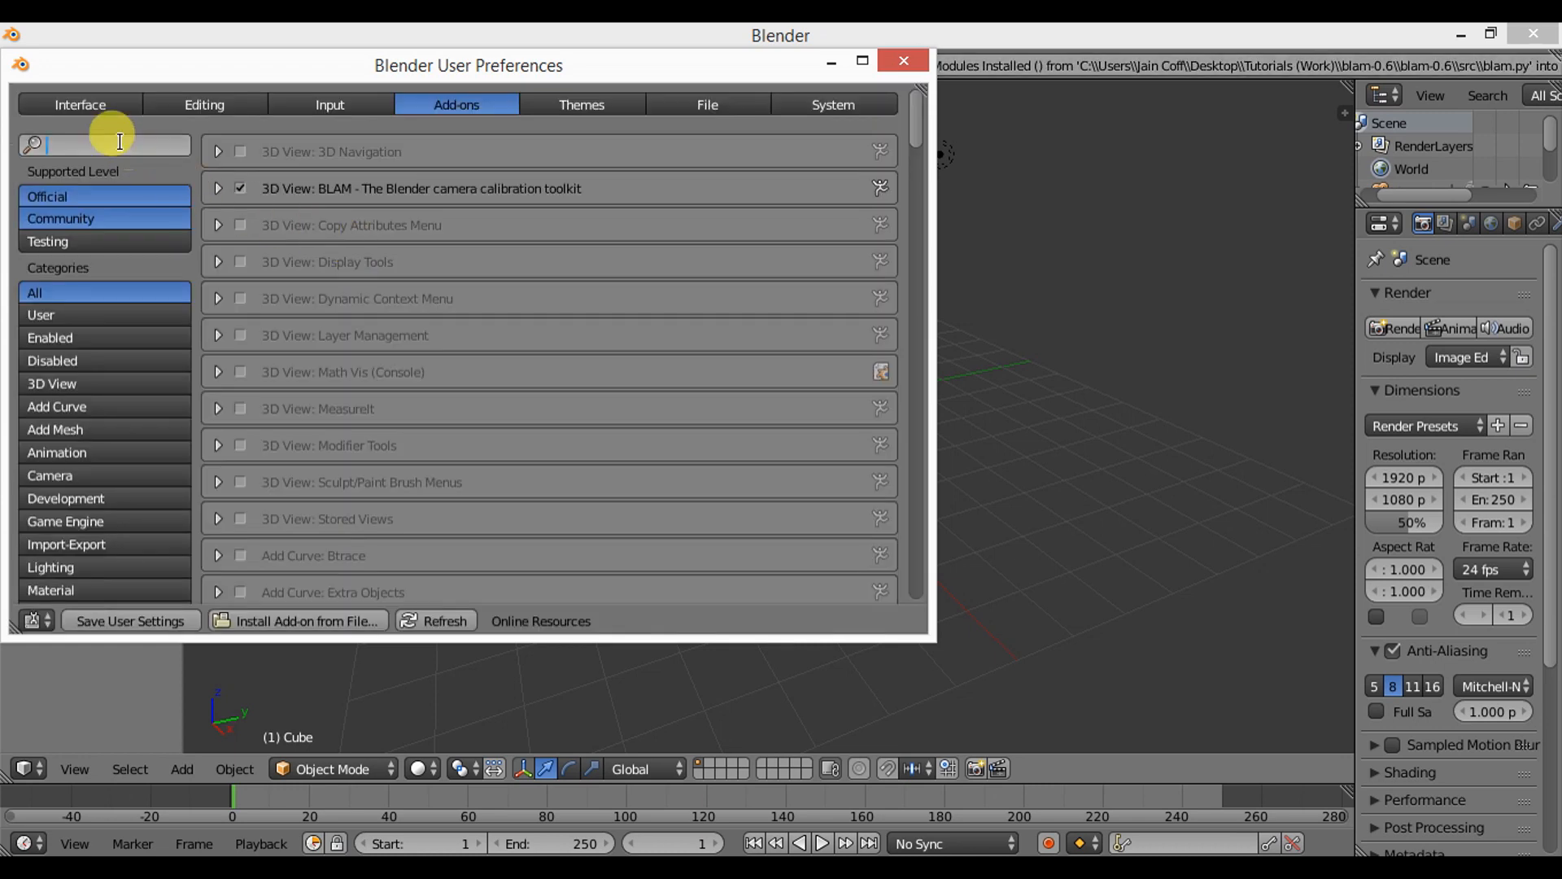
Filter the add-on list to 'blam' and expand the BLAM entry.
type("blam")
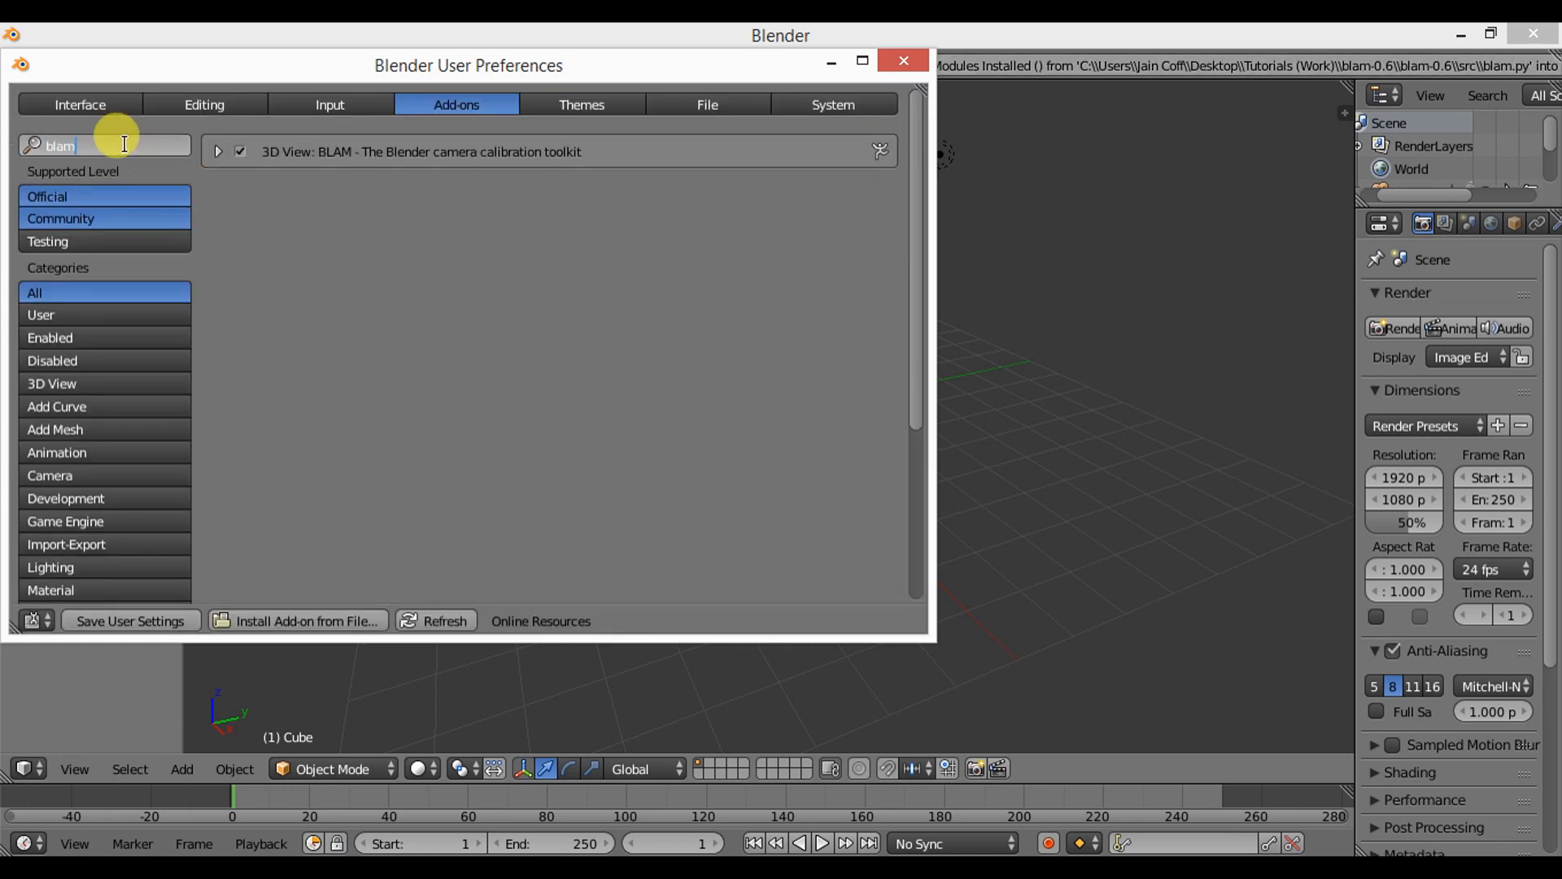
left_click(239, 151)
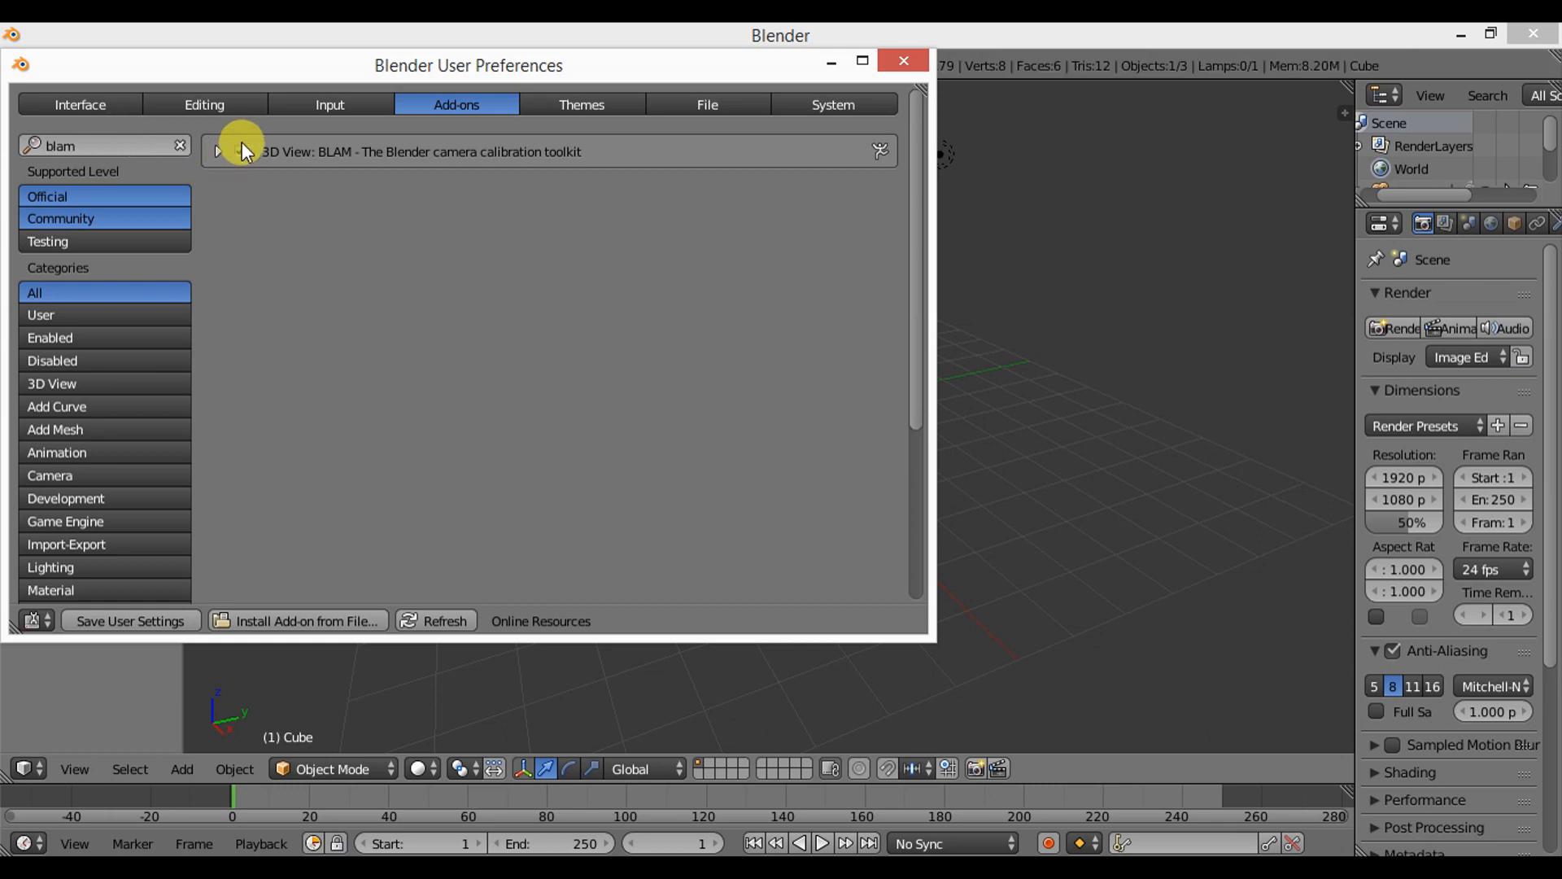
left_click(234, 153)
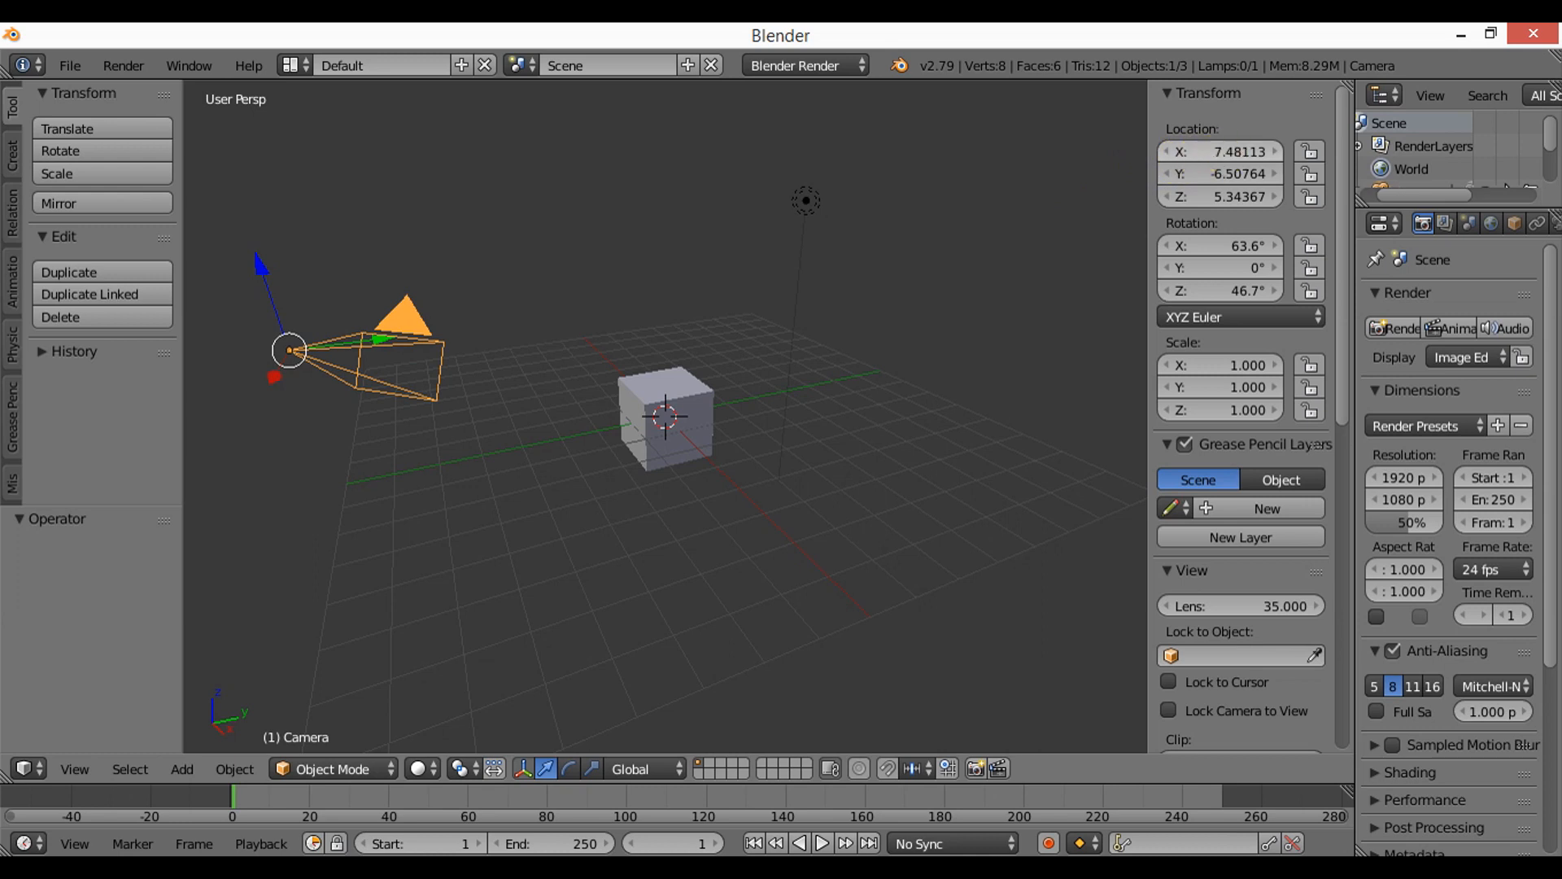
Split the 3D scene into two viewports, both looking through the camera.
type("10.00000")
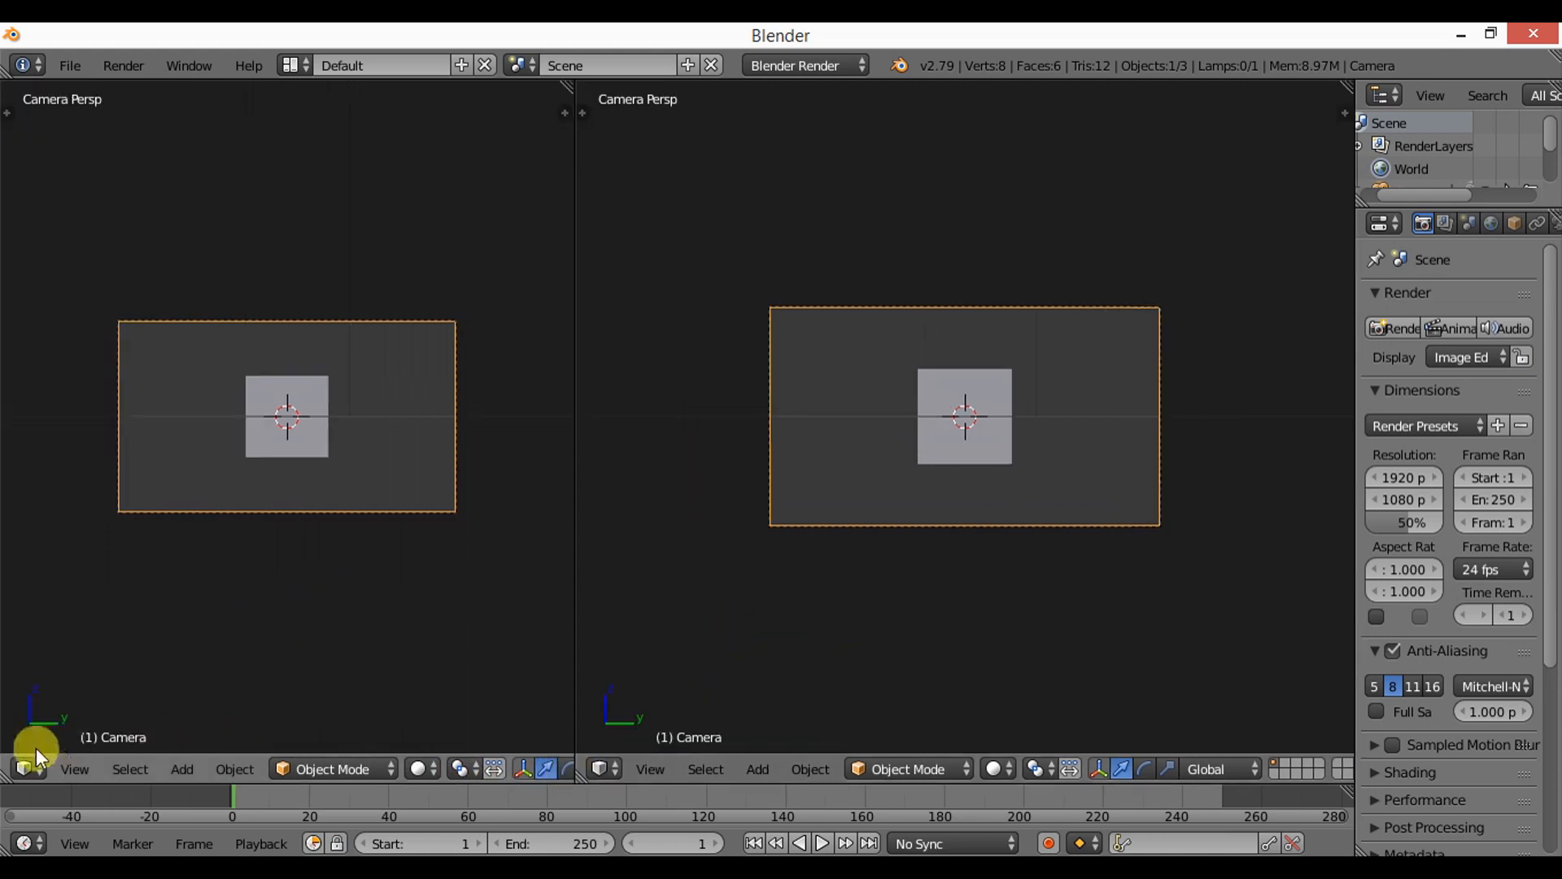
Turn the left view into a movie clip editor and load the Reference.jpg photo.
left_click(23, 768)
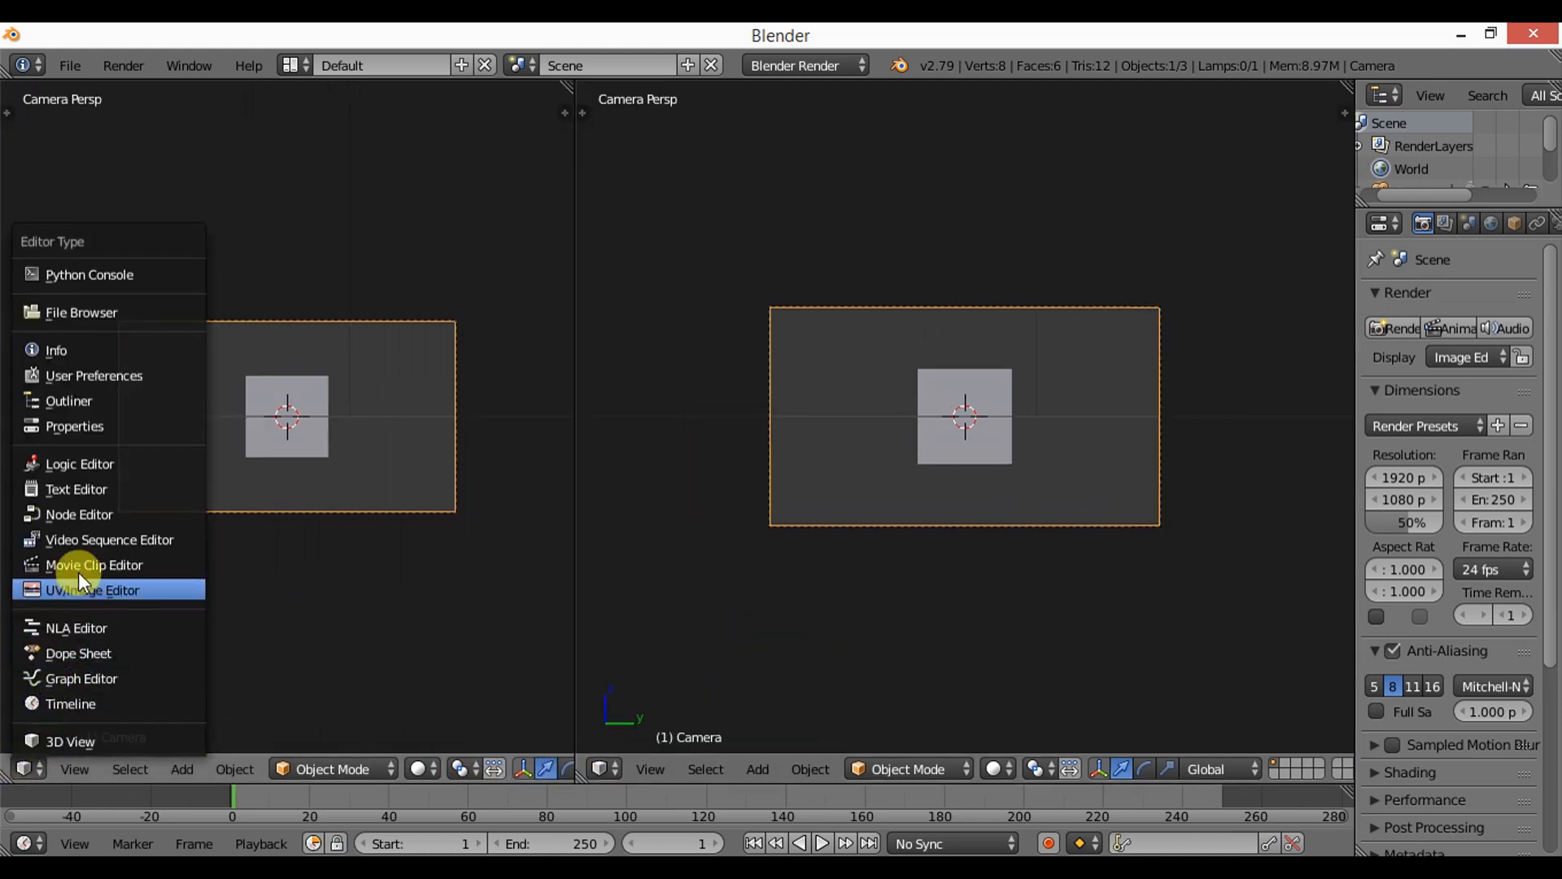
left_click(95, 565)
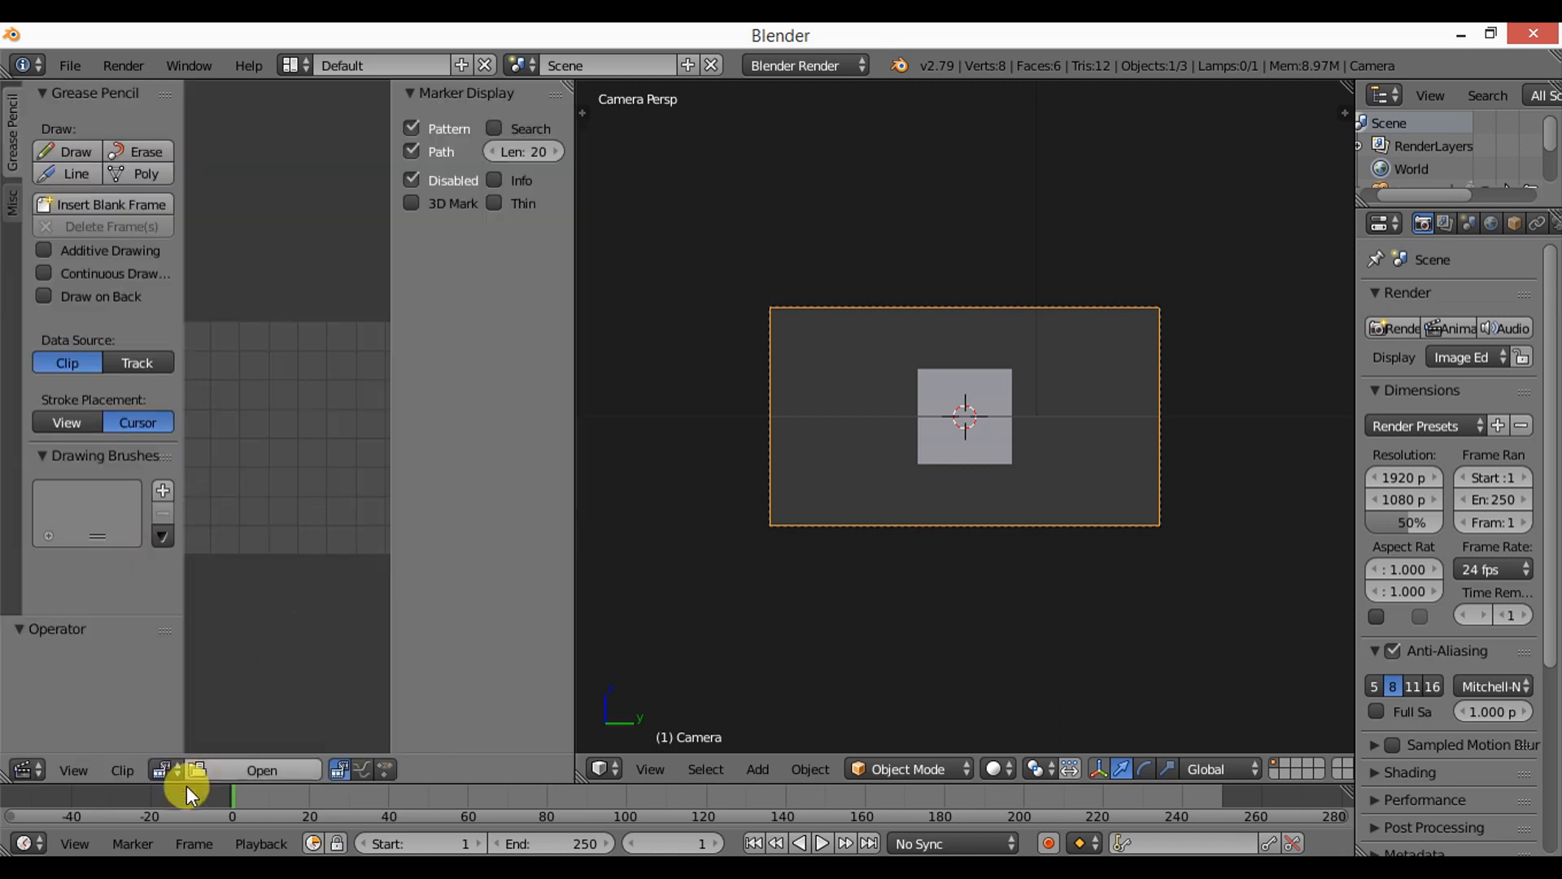
left_click(262, 770)
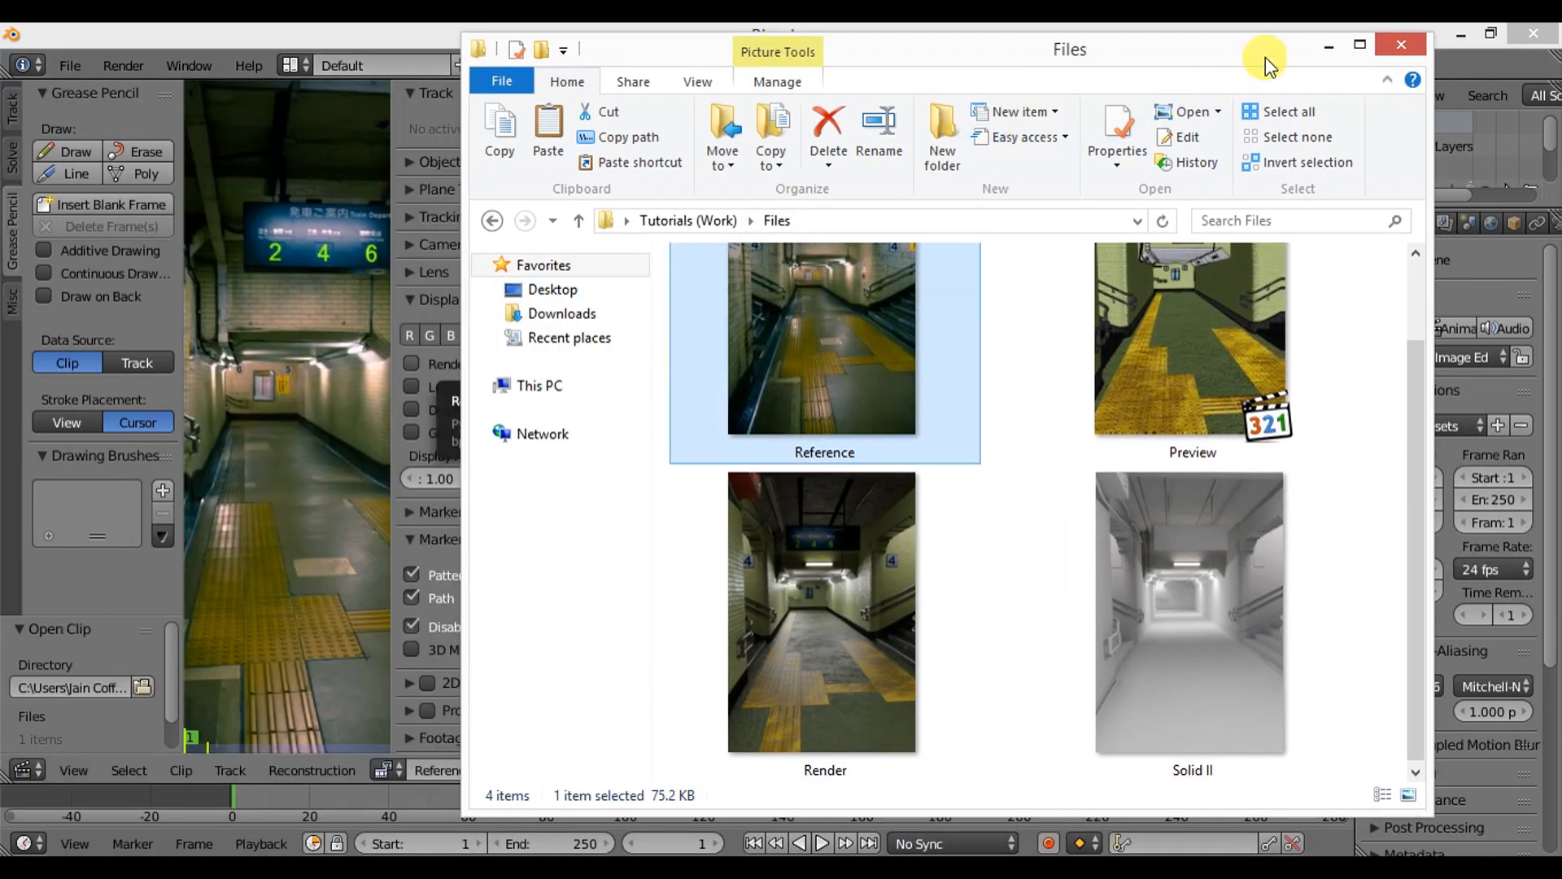
left_click(1400, 46)
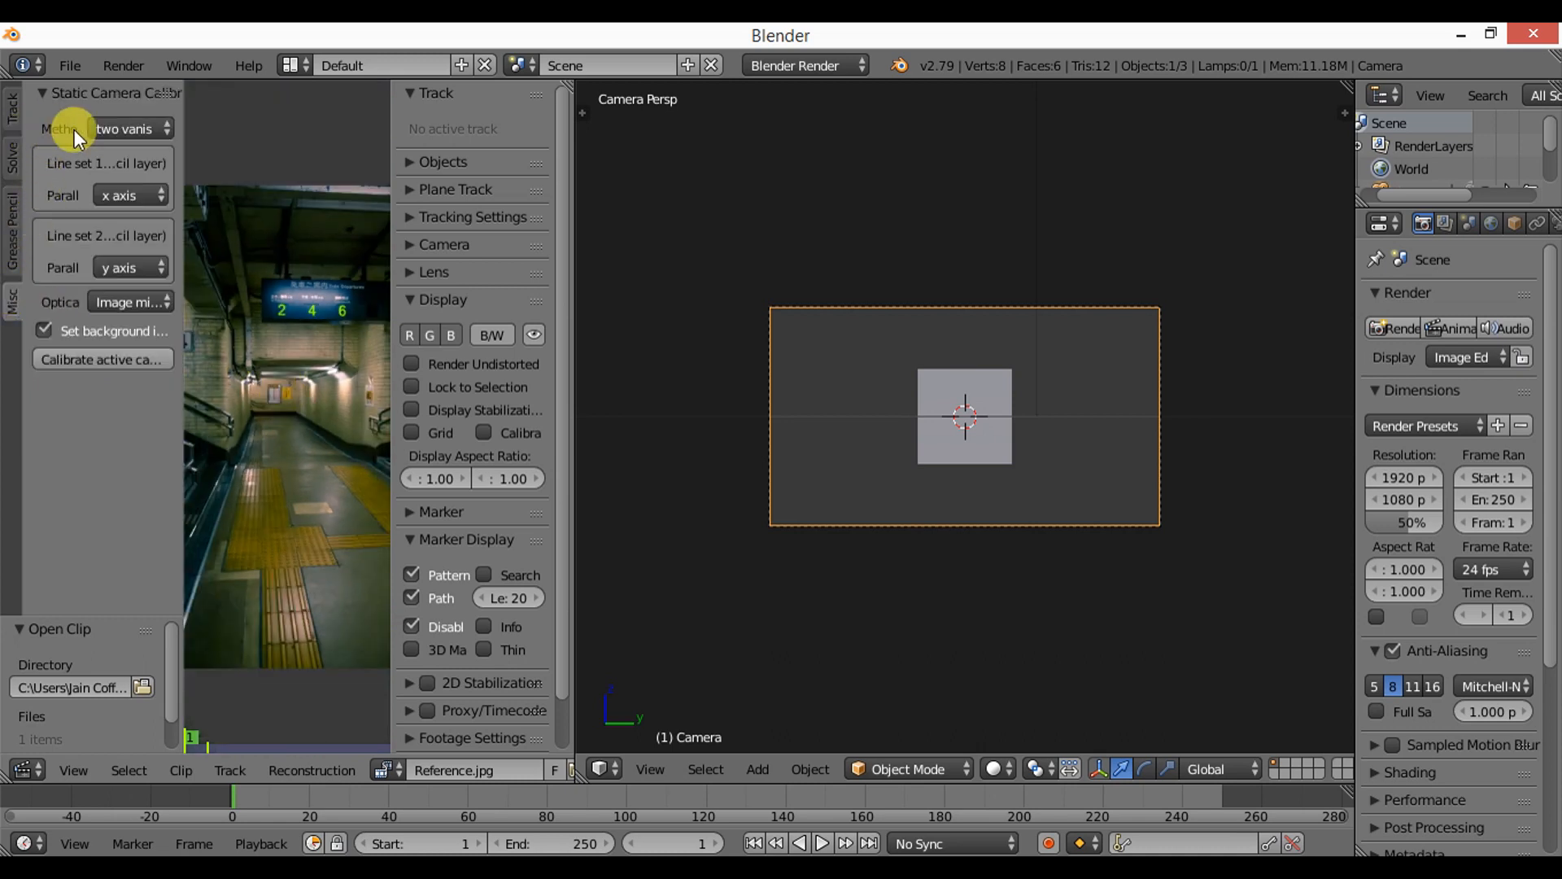
Choose the two-vanishing-points calibration method in the BLAM panel.
left_click(125, 129)
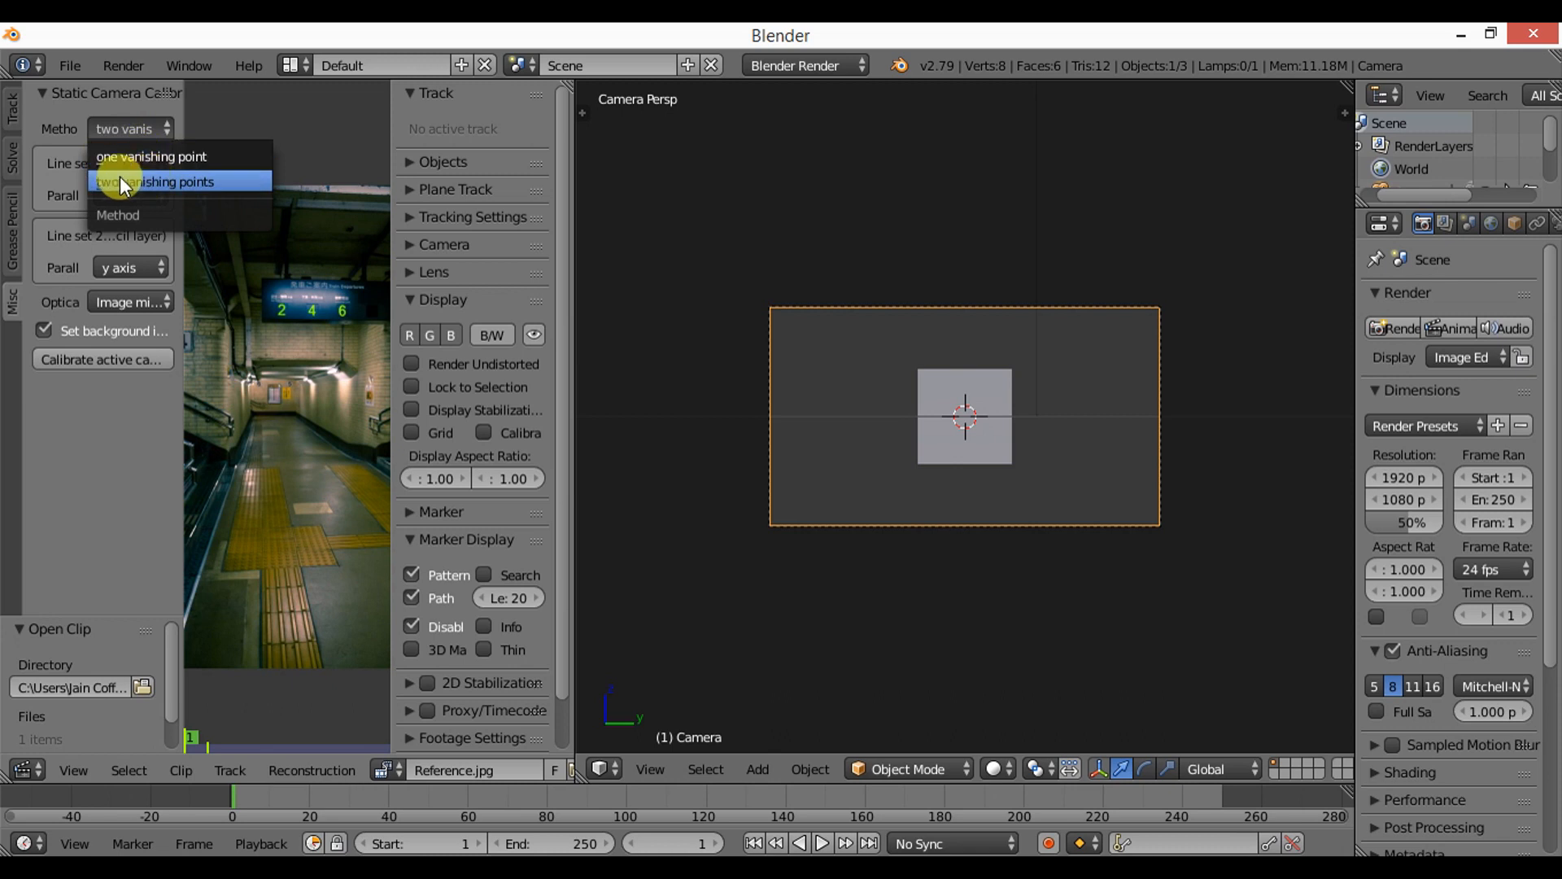
left_click(179, 182)
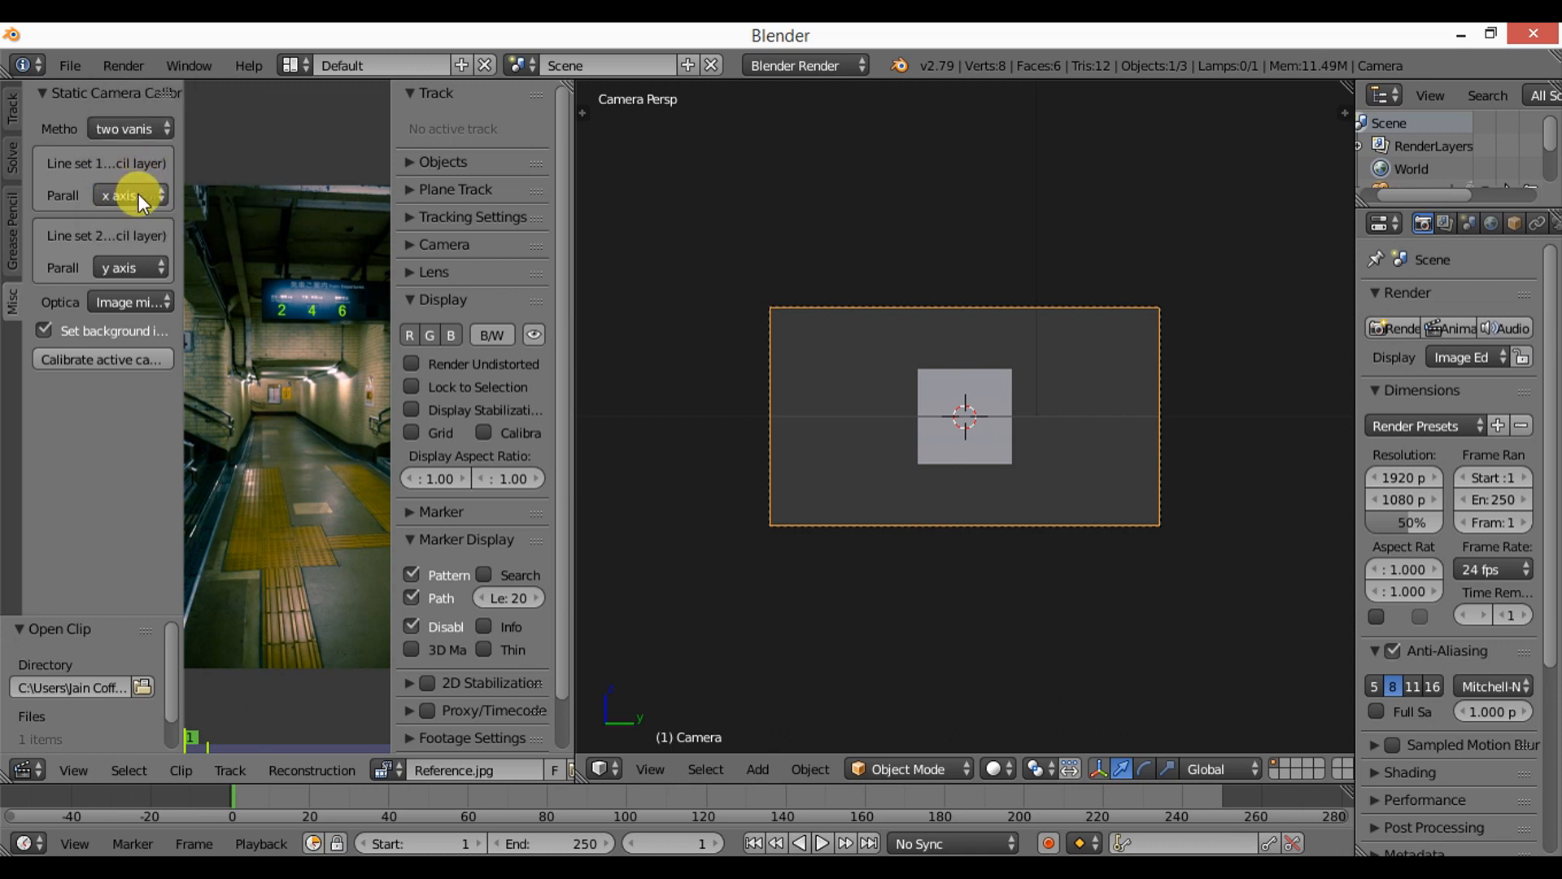
Trace grease pencil lines along the converging floor edges of the corridor.
left_click(131, 195)
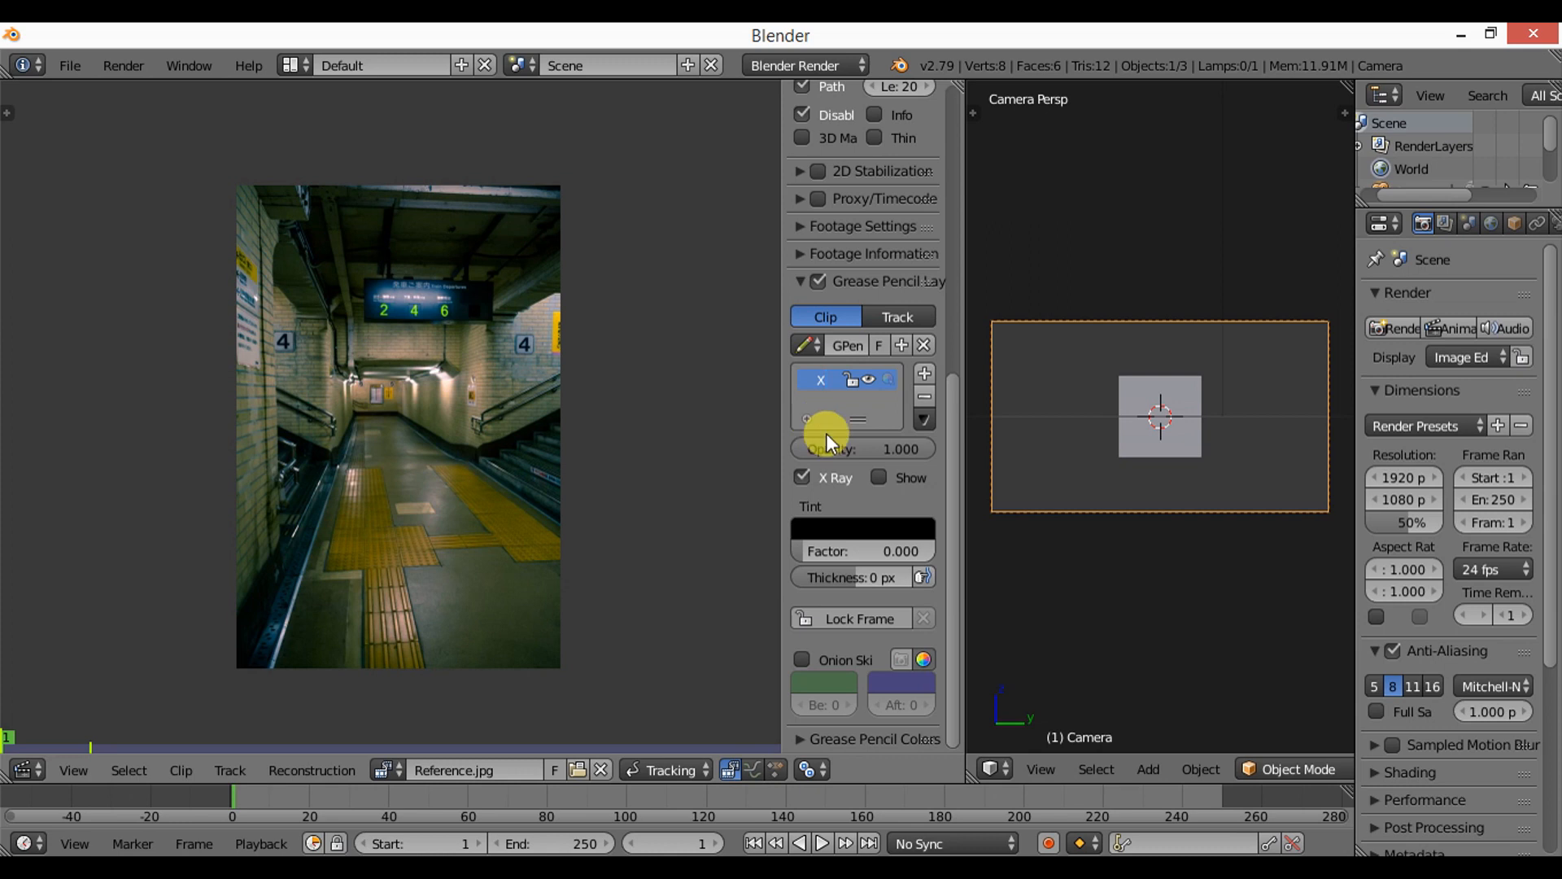
mouse_move(576, 486)
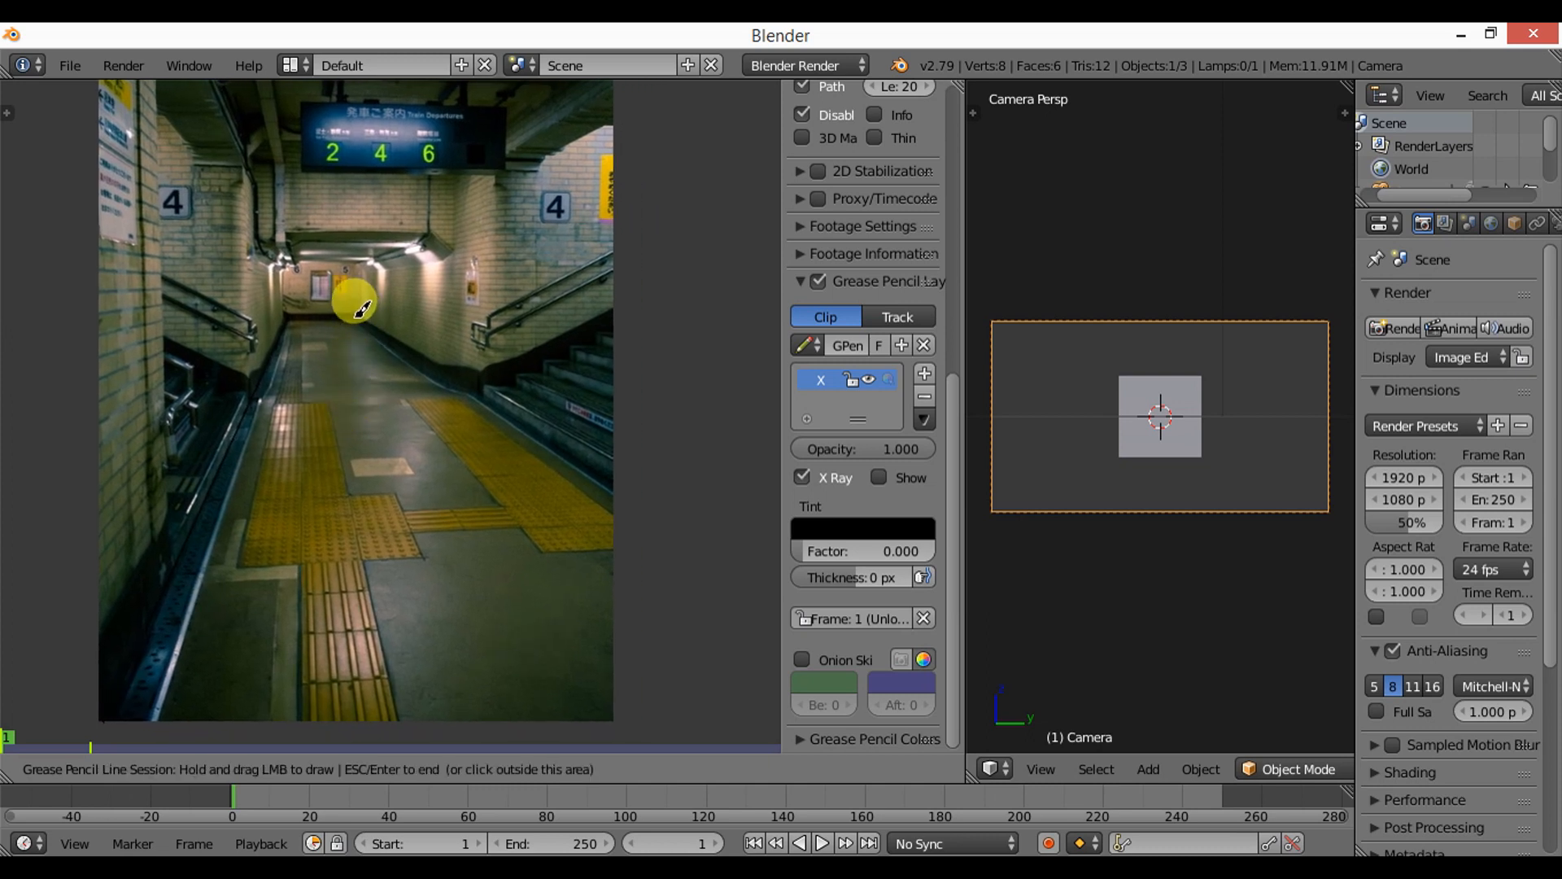
left_click_drag(356, 309, 419, 375)
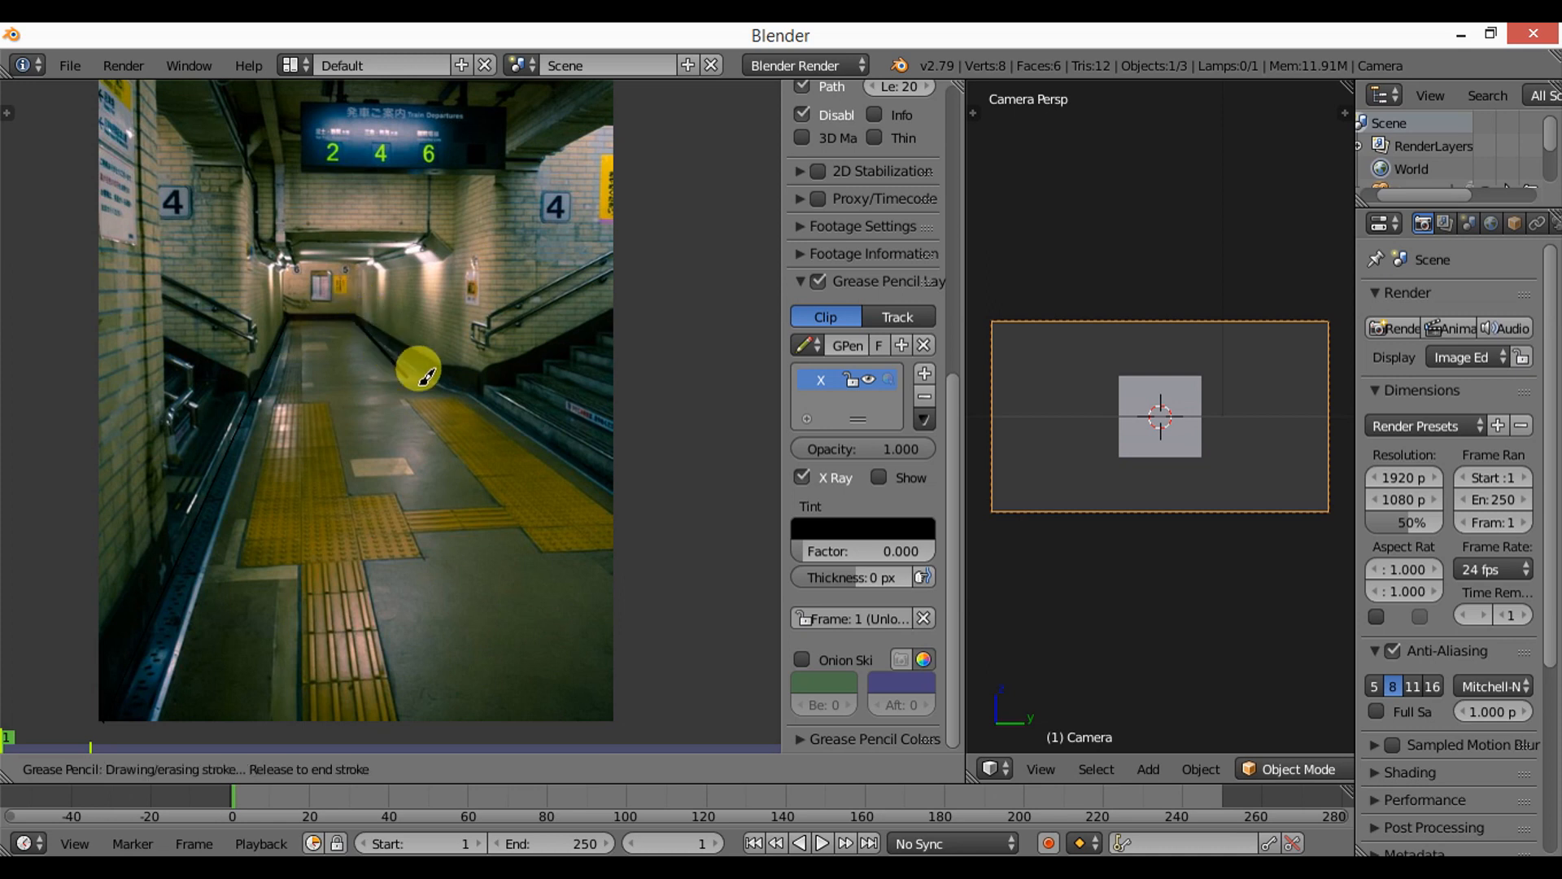
left_click_drag(419, 374, 716, 593)
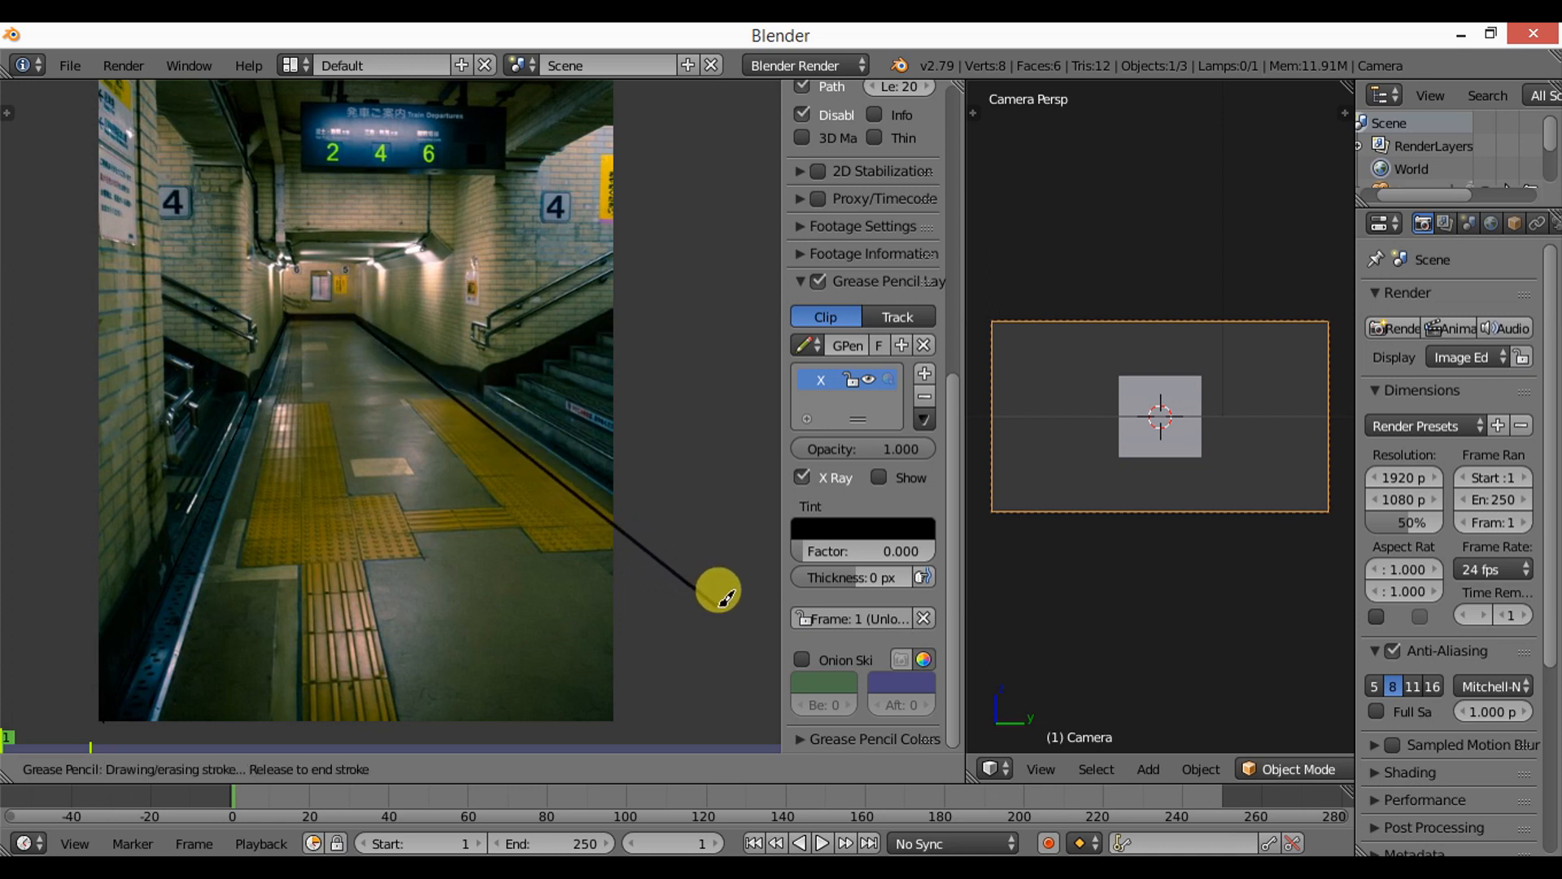
left_click_drag(718, 593, 738, 595)
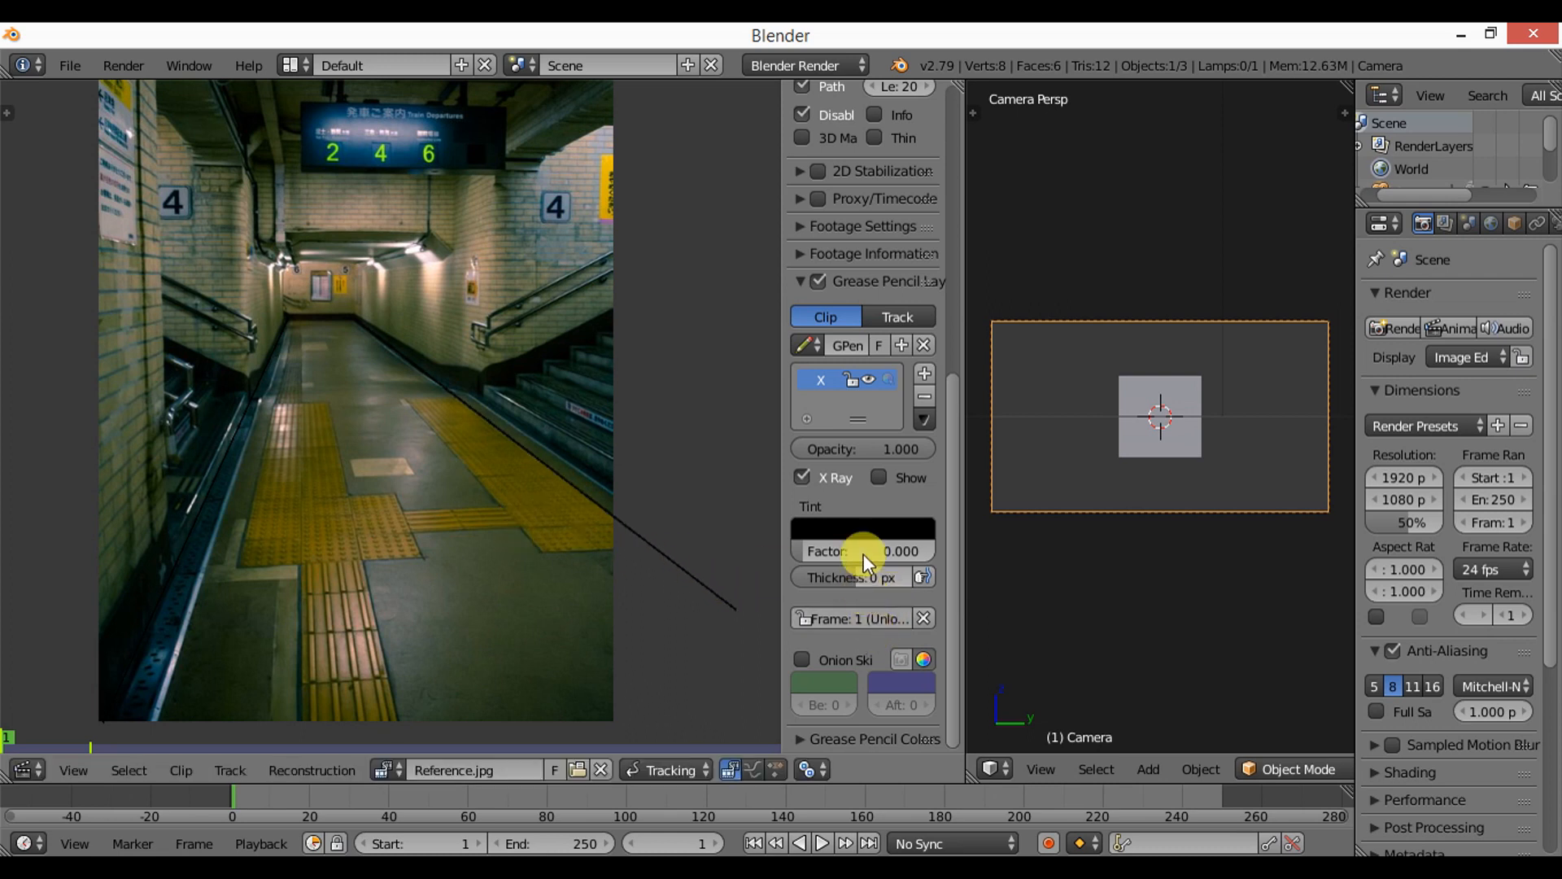
Set the palette stroke colour of the traced lines to red.
left_click(863, 532)
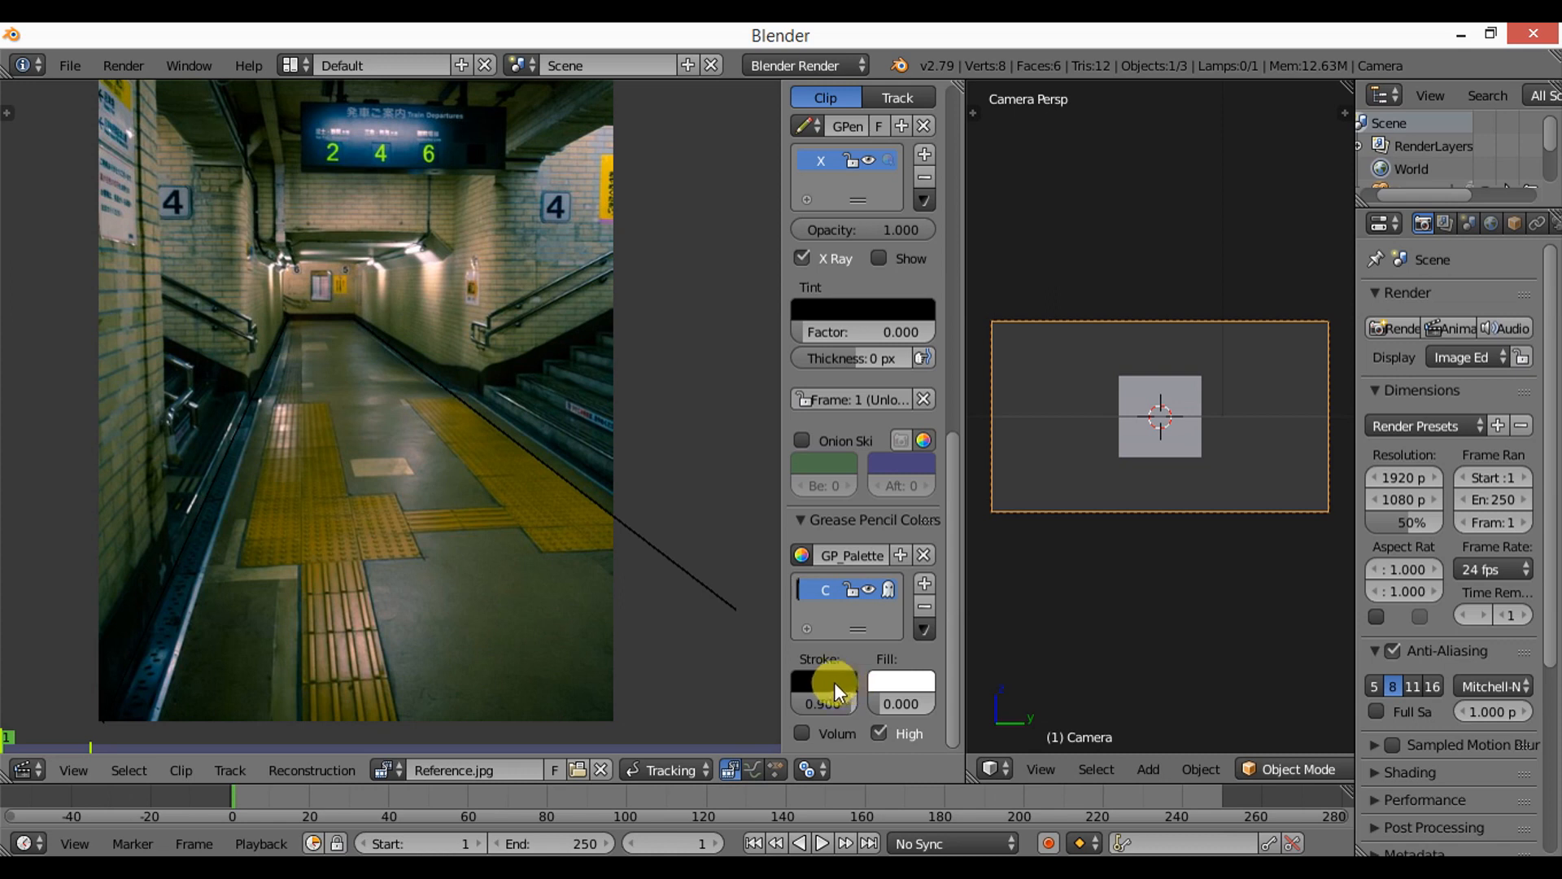
left_click(814, 685)
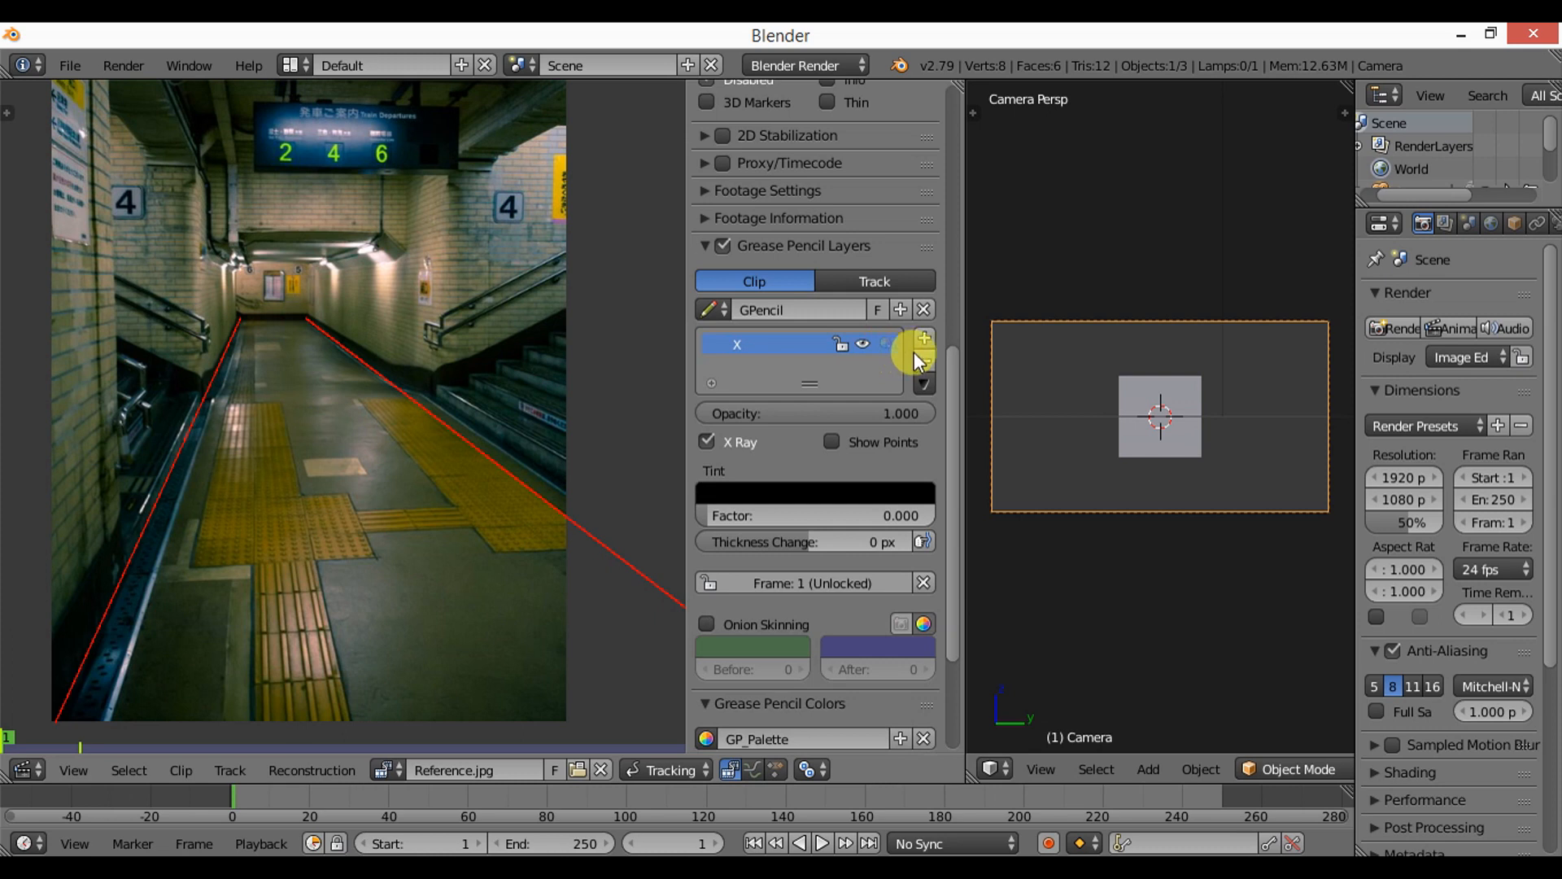
Add a blue Z Axis palette colour and trace two vertical wall edges with it.
left_click(923, 339)
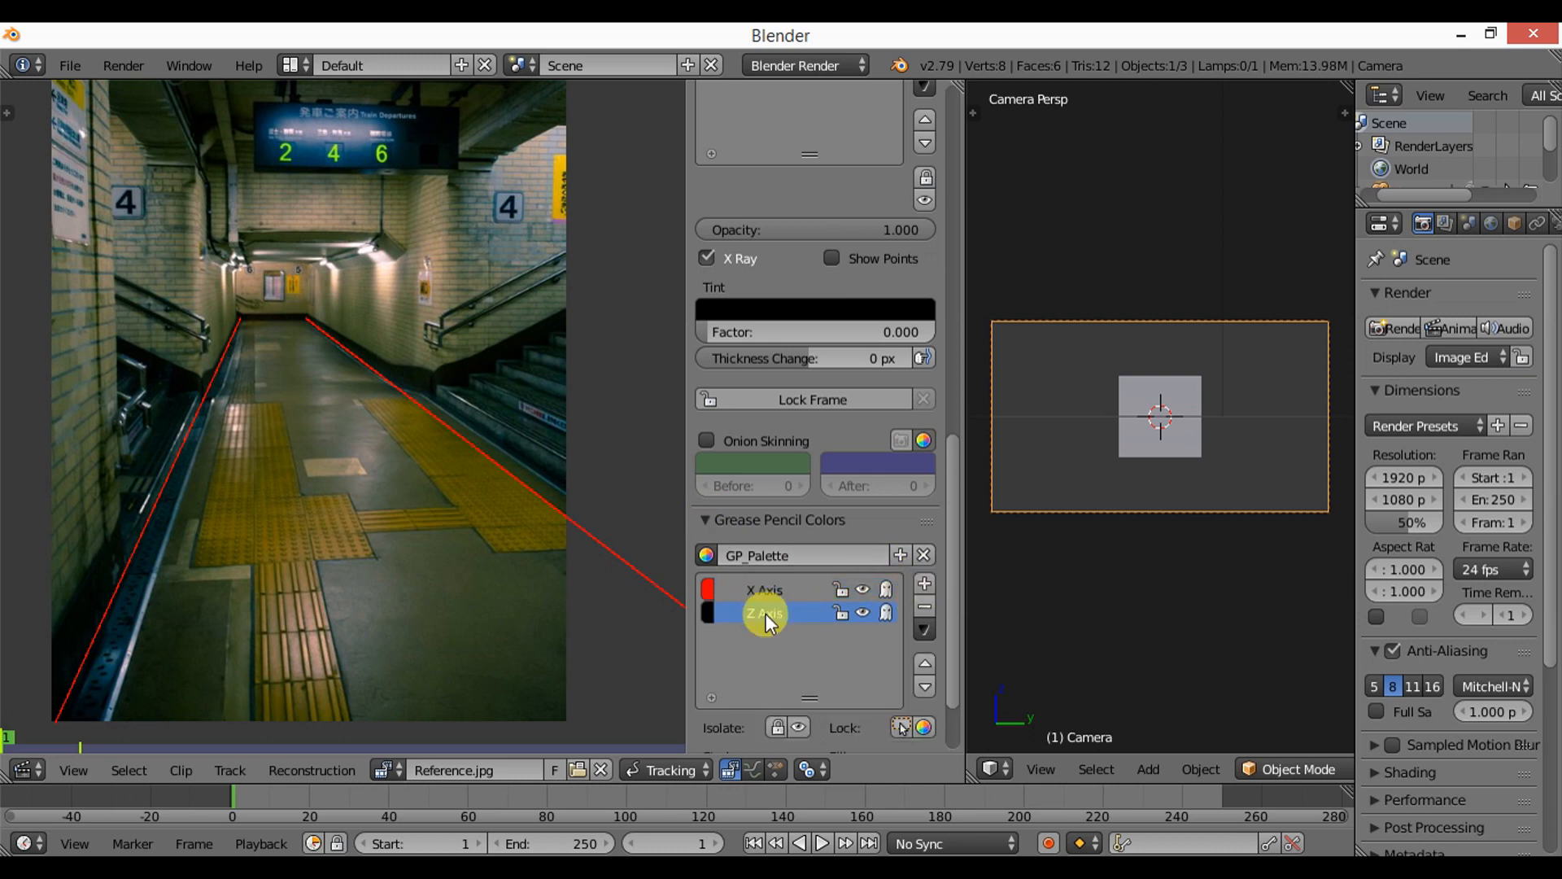
left_click(705, 612)
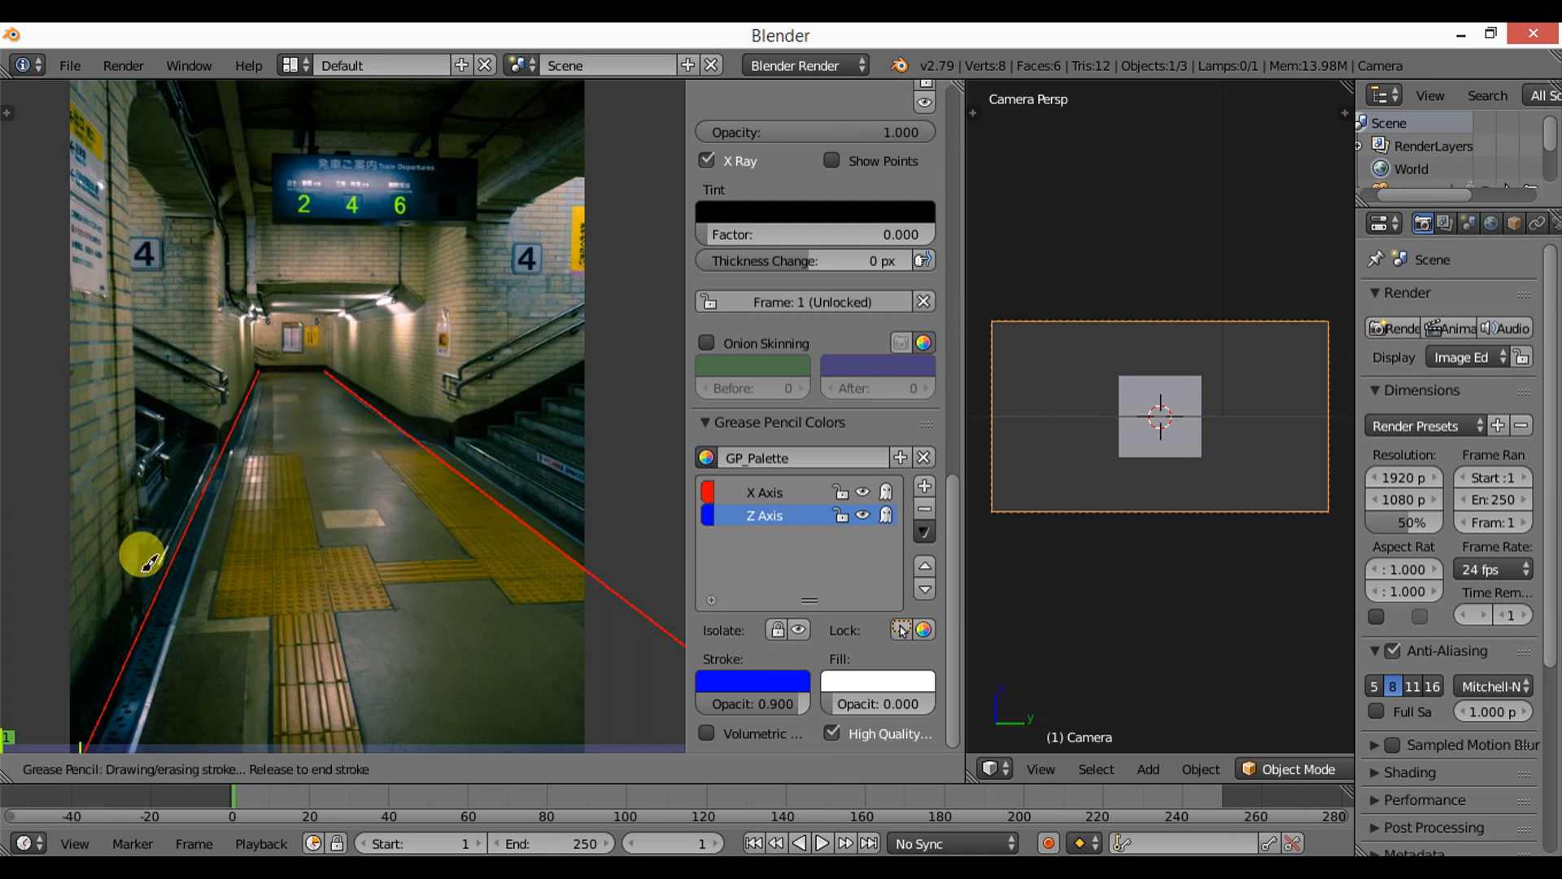
left_click_drag(140, 558, 140, 94)
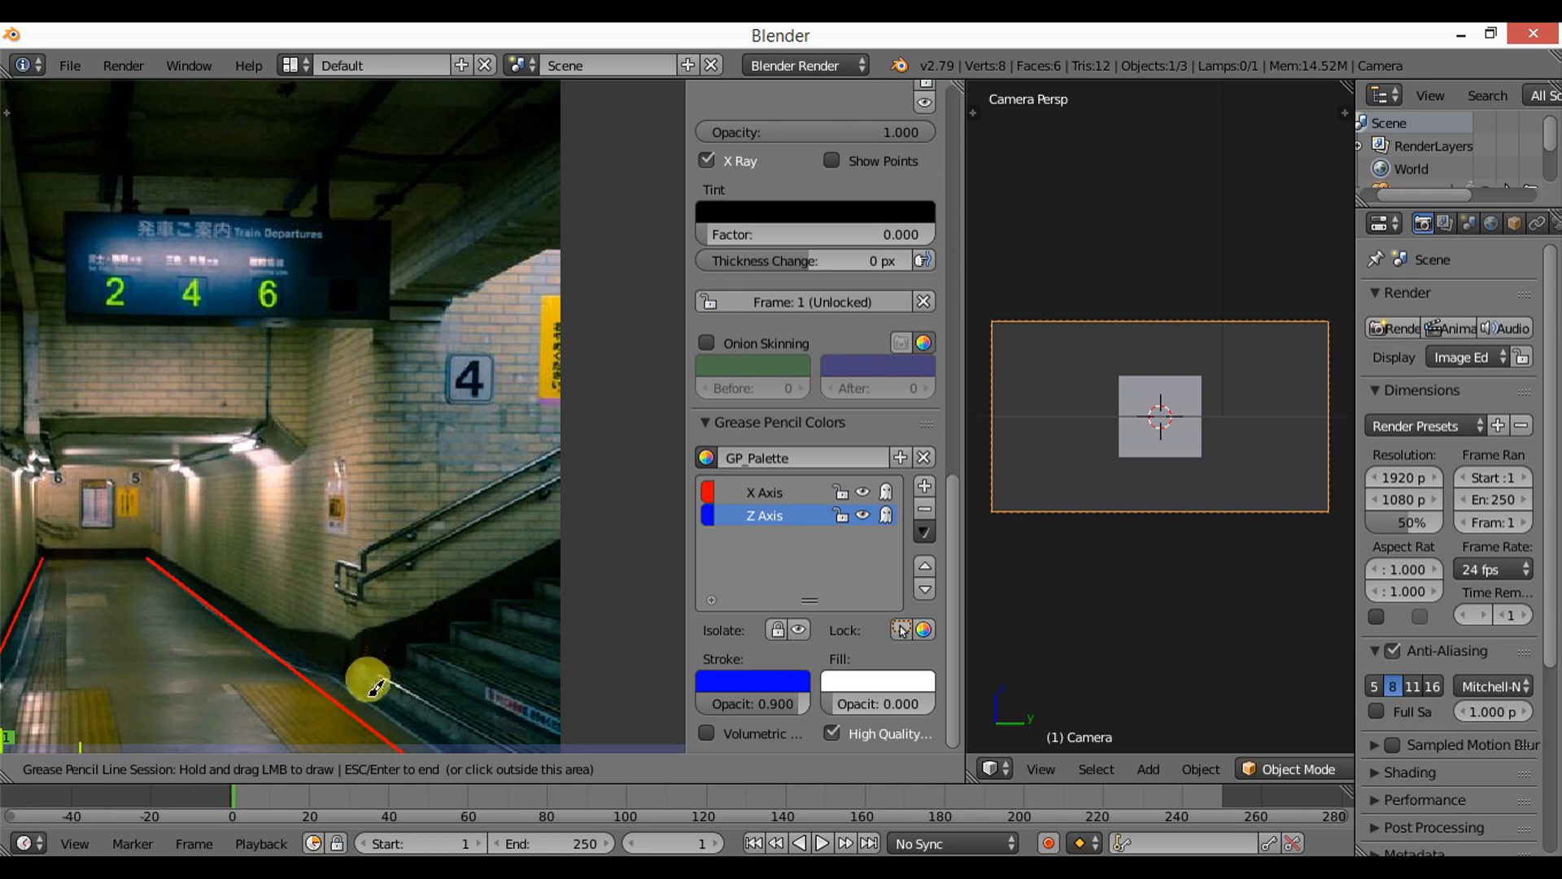
left_click_drag(371, 686, 369, 236)
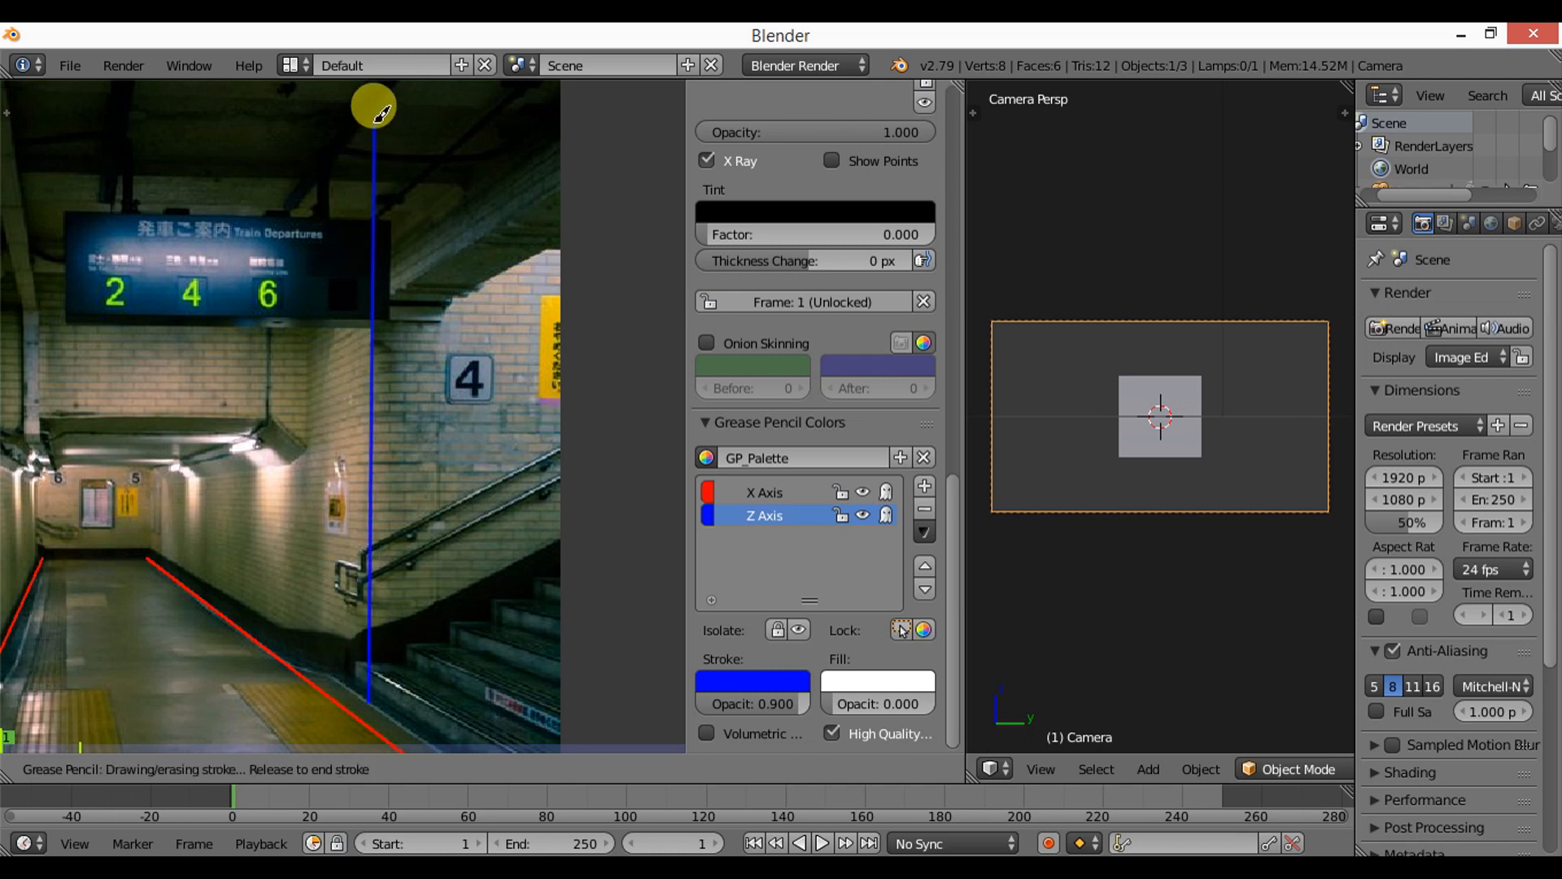
mouse_move(376, 73)
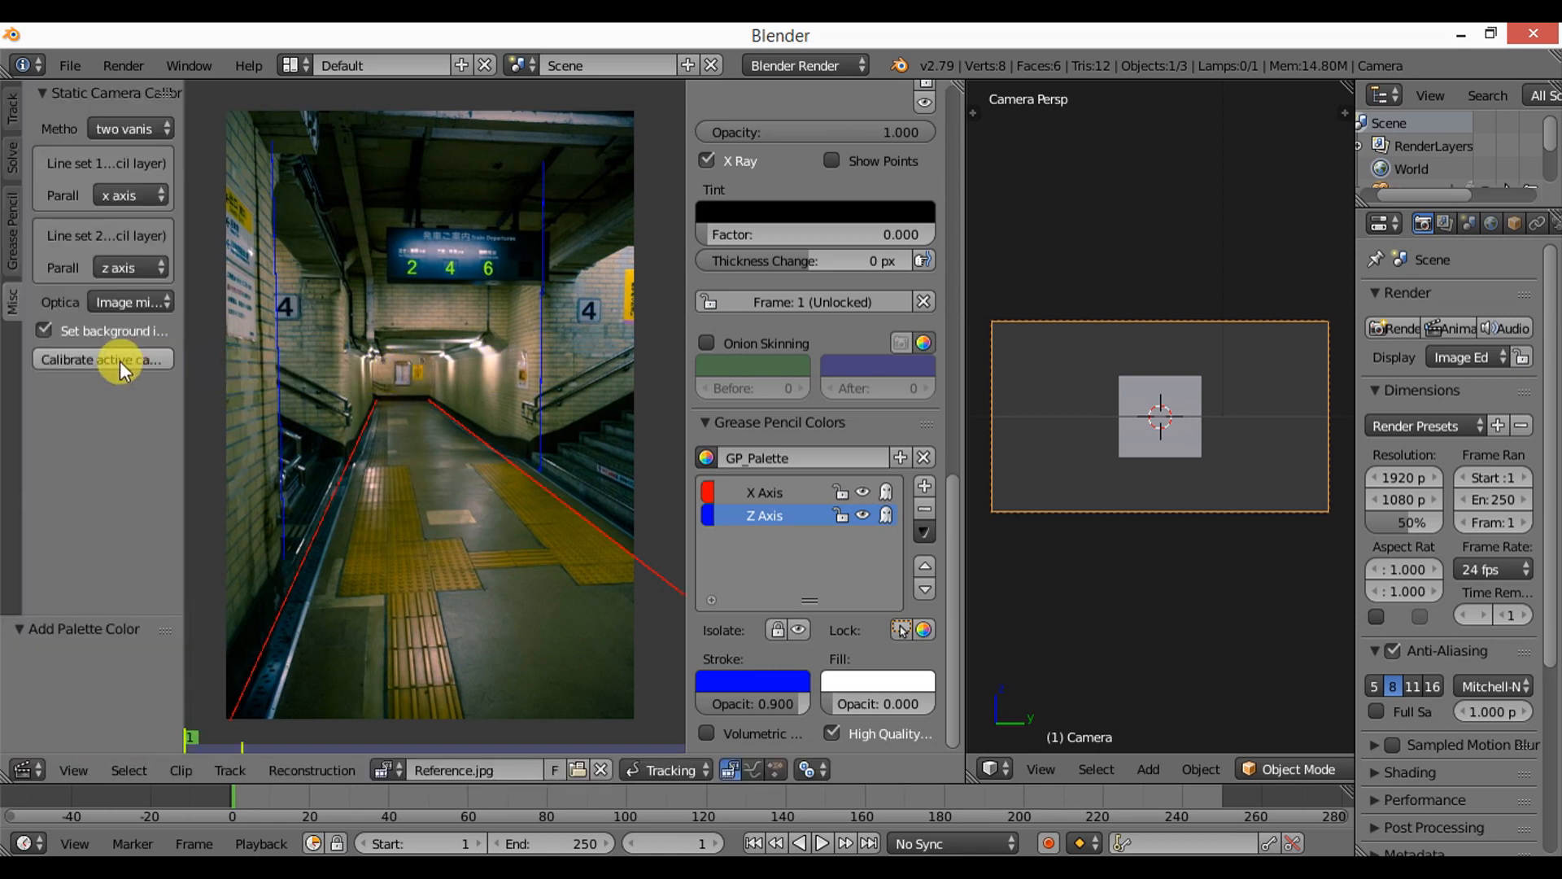
Run Calibrate active camera so the view aligns with the corridor photo.
left_click(101, 360)
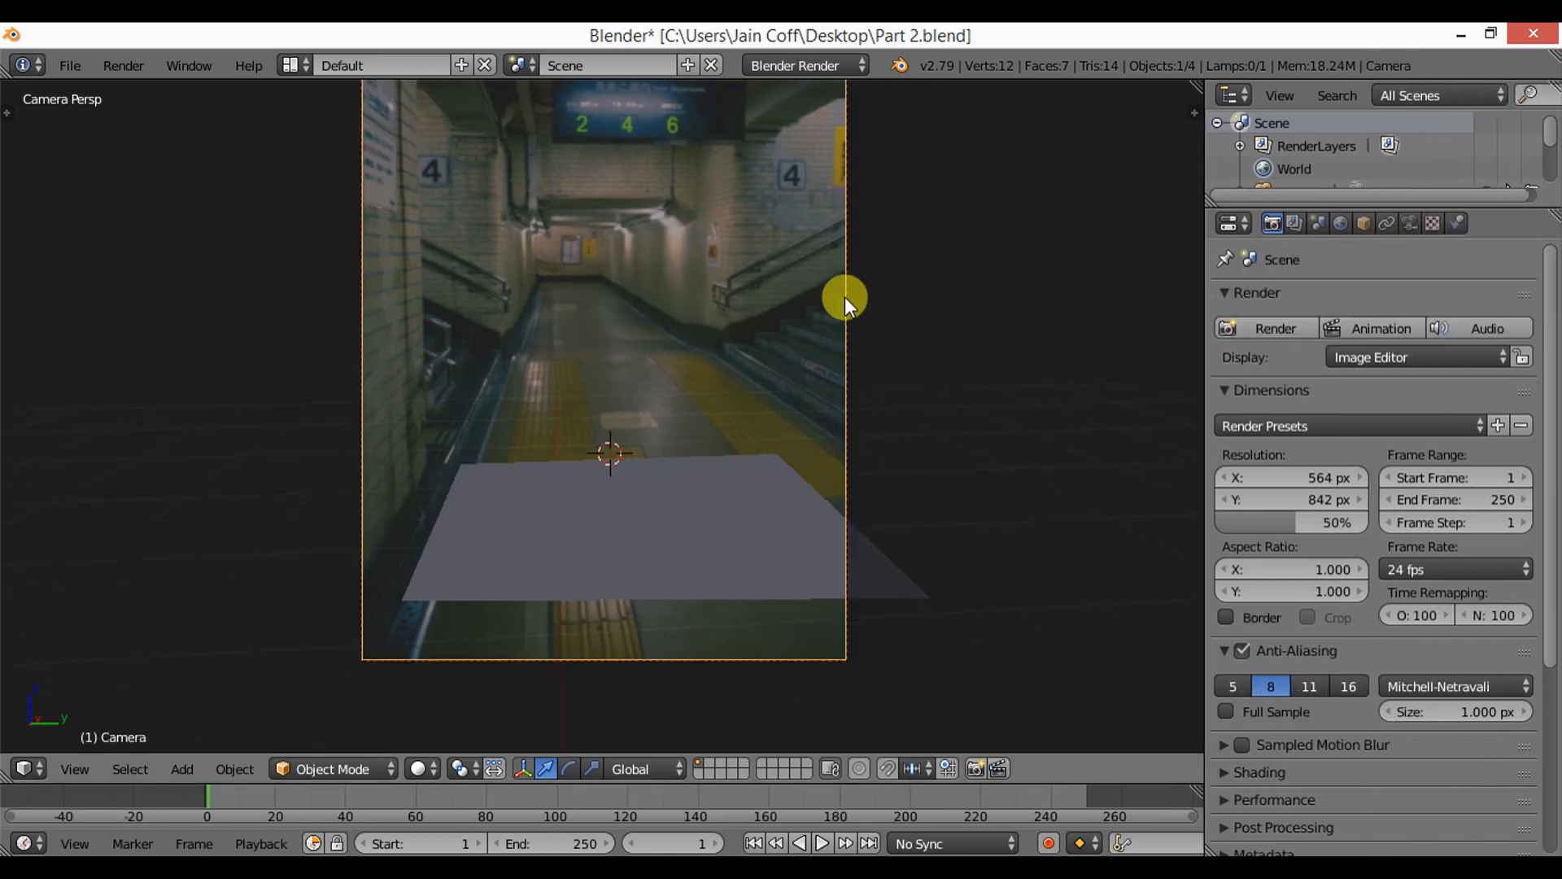
Extrude the floor plane into walls and ceiling, then orbit to inspect the block-out.
left_click(1422, 223)
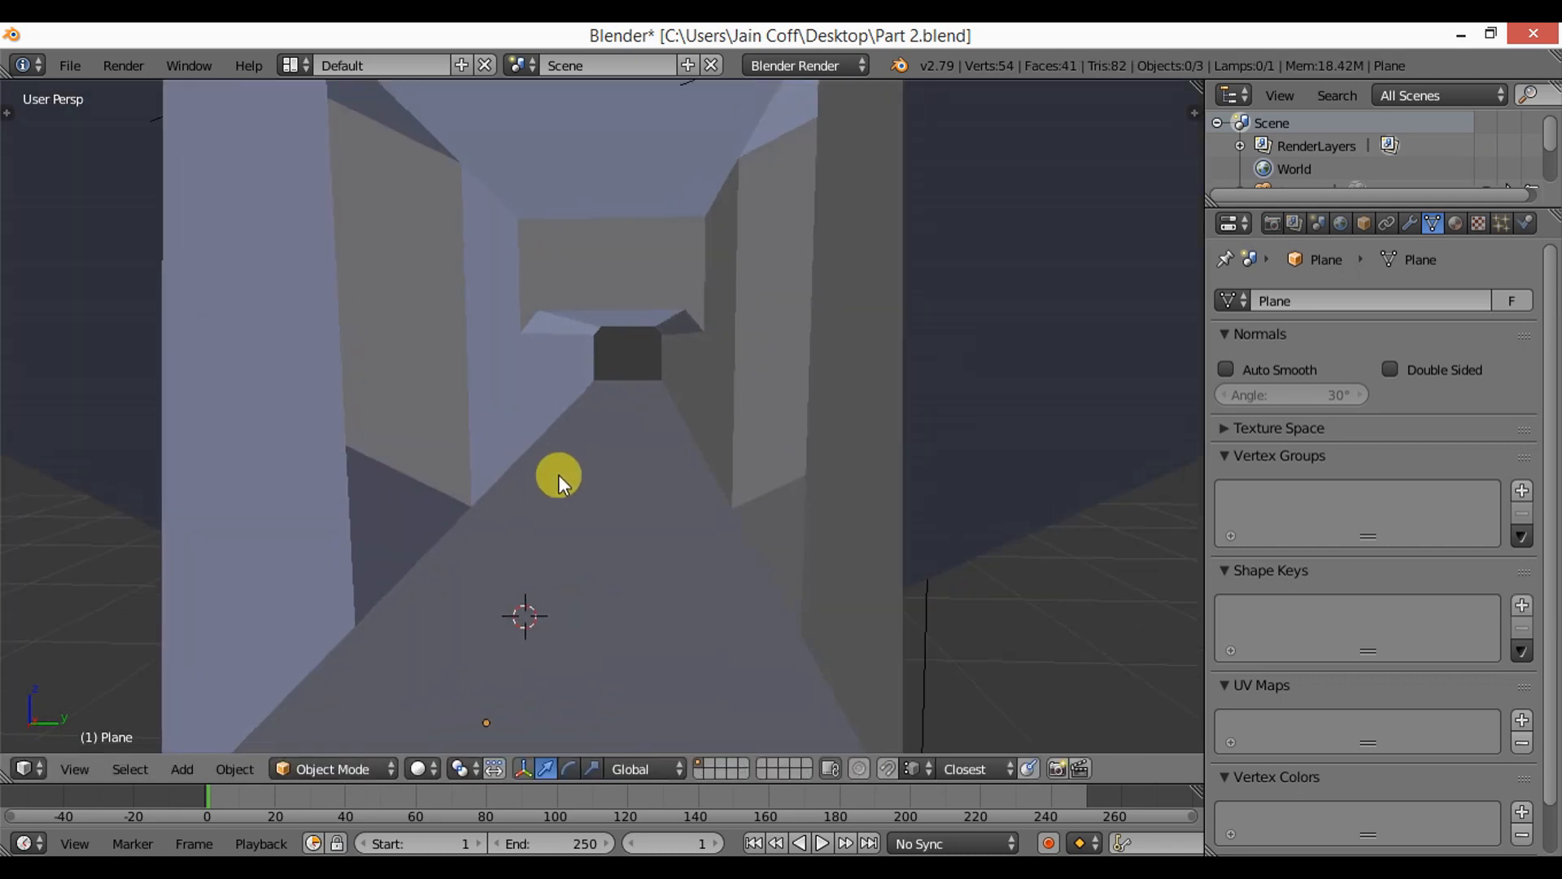
left_click_drag(558, 478, 732, 513)
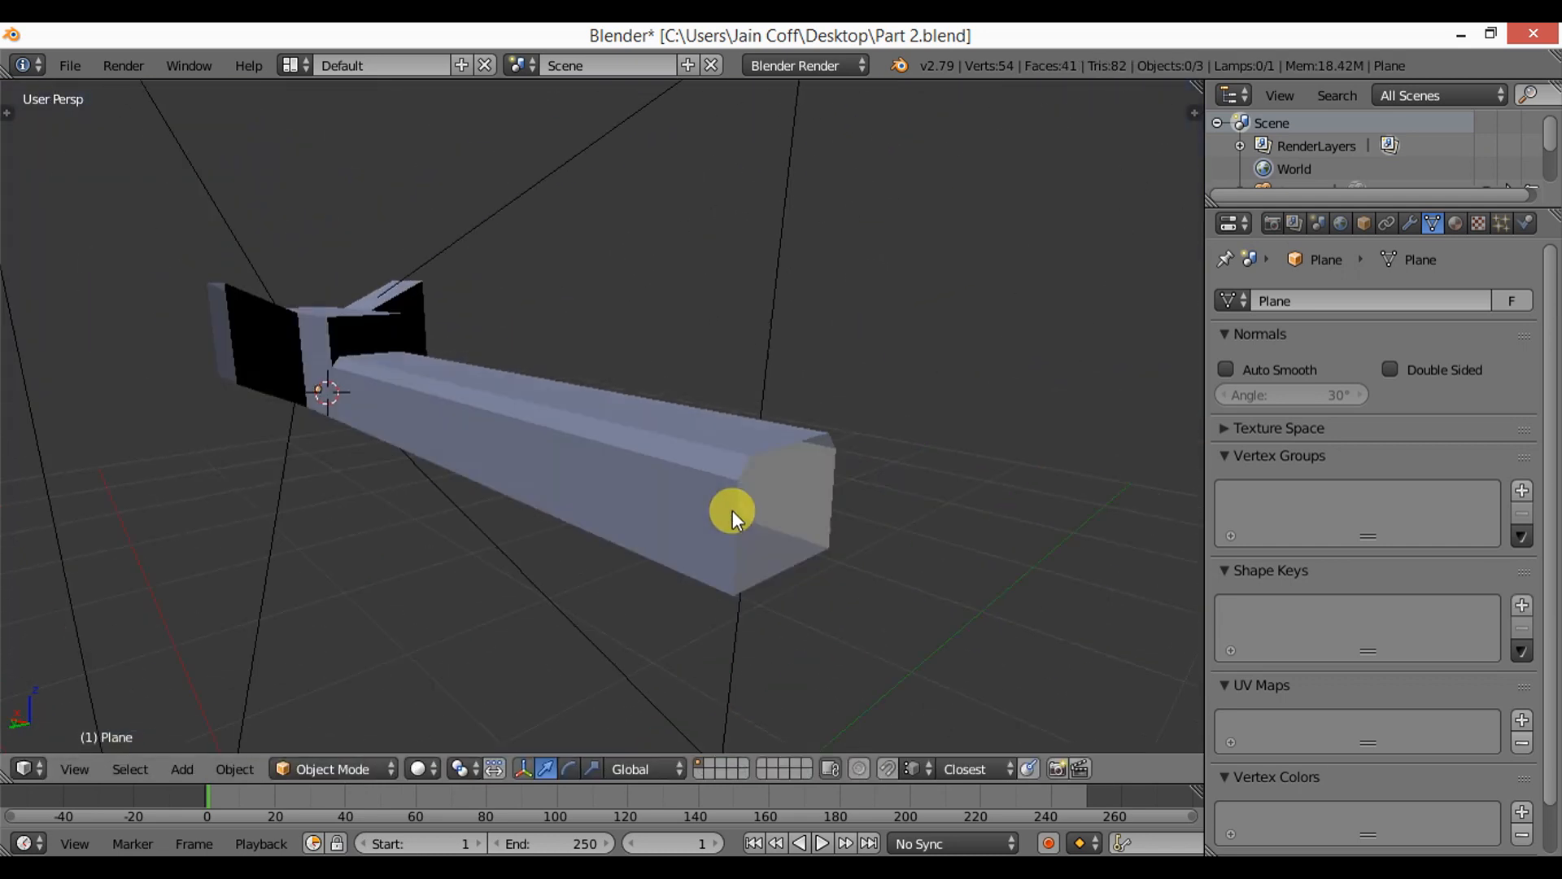